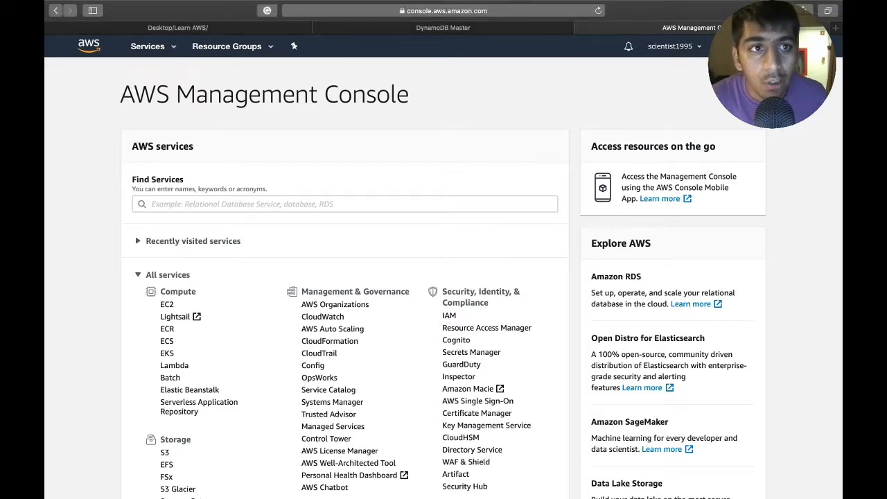
- Switch via the YouTube channel tab to the DynamoDB Master notebook showing the boto3 import cell
click(443, 10)
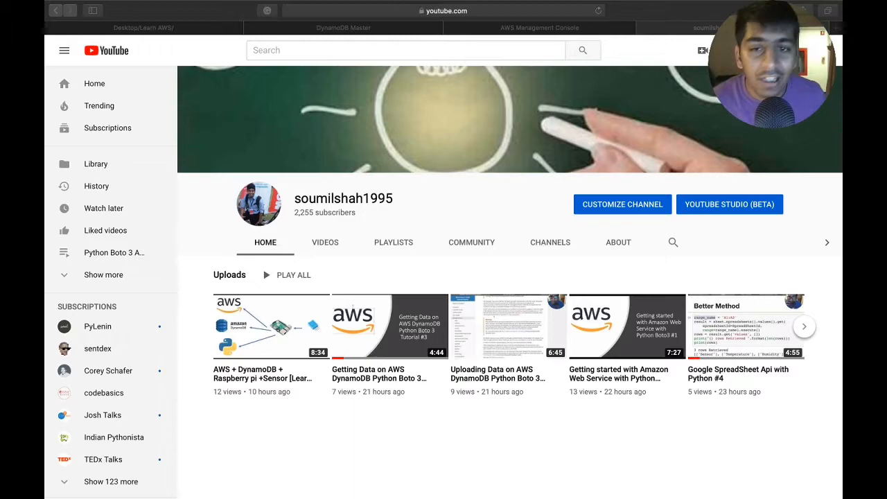
click(343, 28)
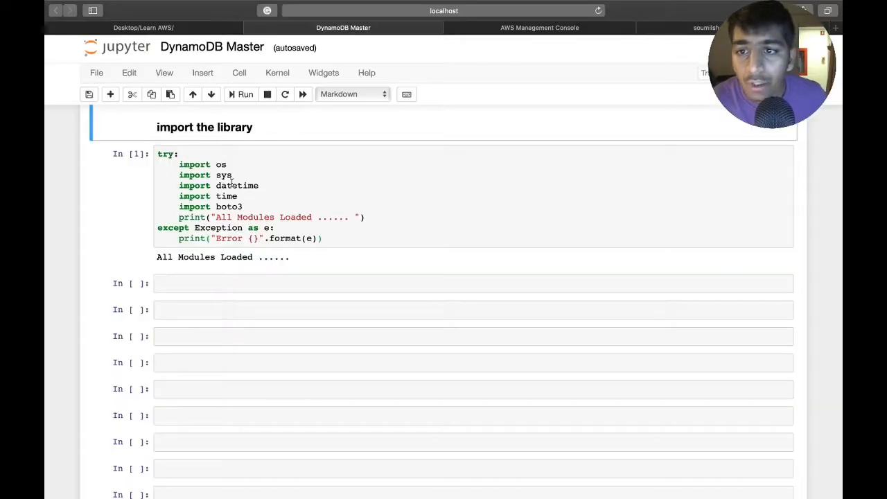
- Search 'Dyna' in the AWS console services and open DynamoDB
click(539, 27)
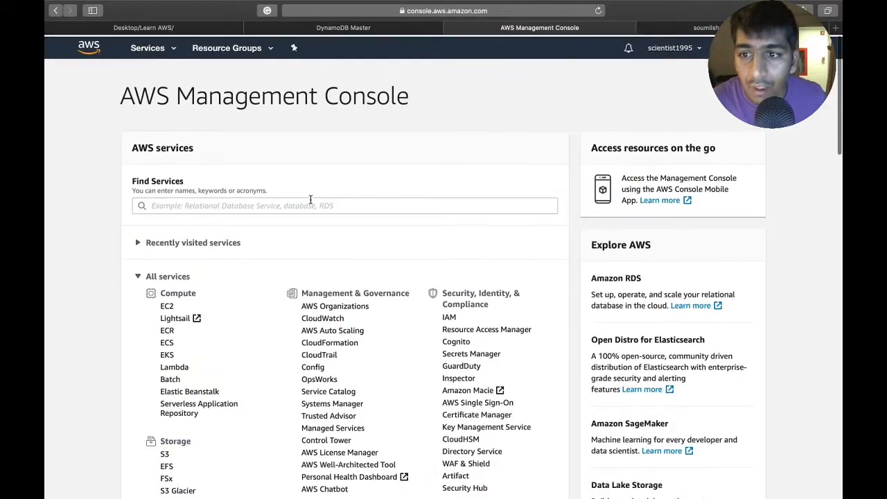
click(344, 205)
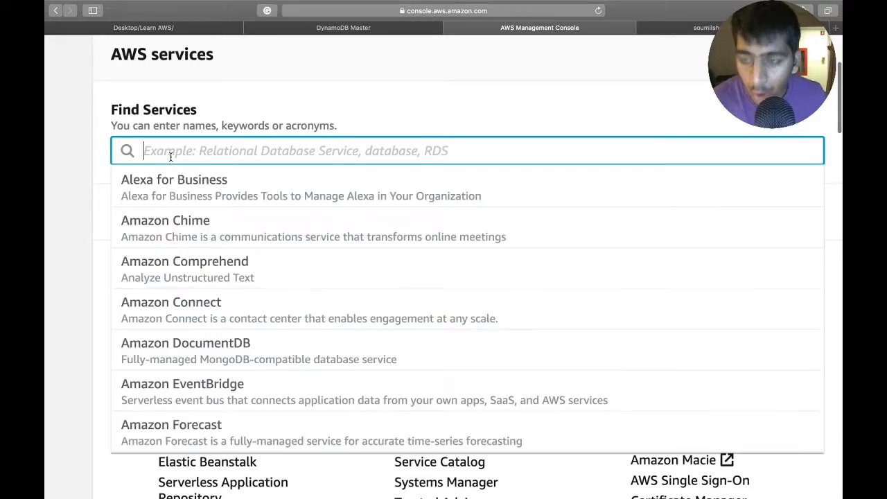
text(Dyna)
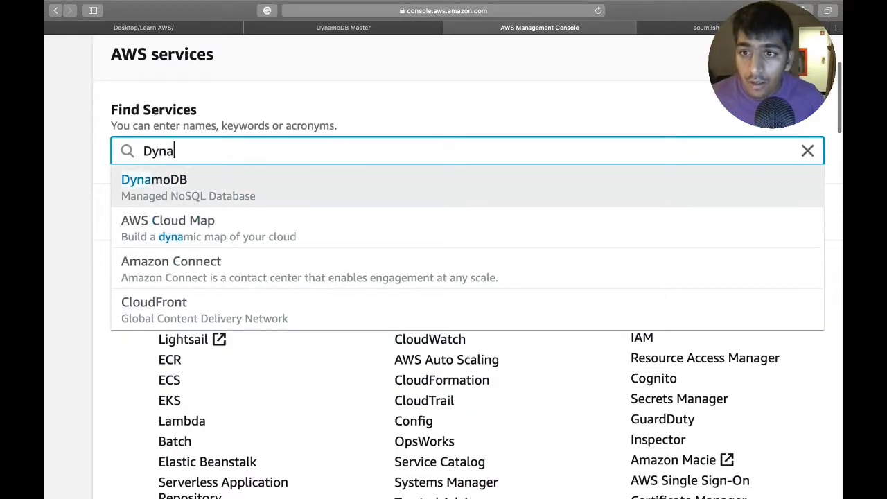
click(153, 180)
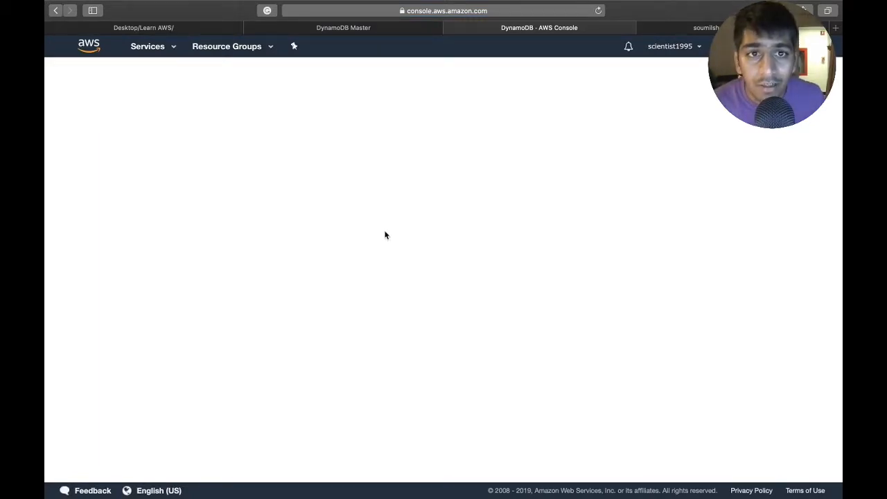
- Search 'bot' on Google, then return to the DynamoDB console tab
click(705, 28)
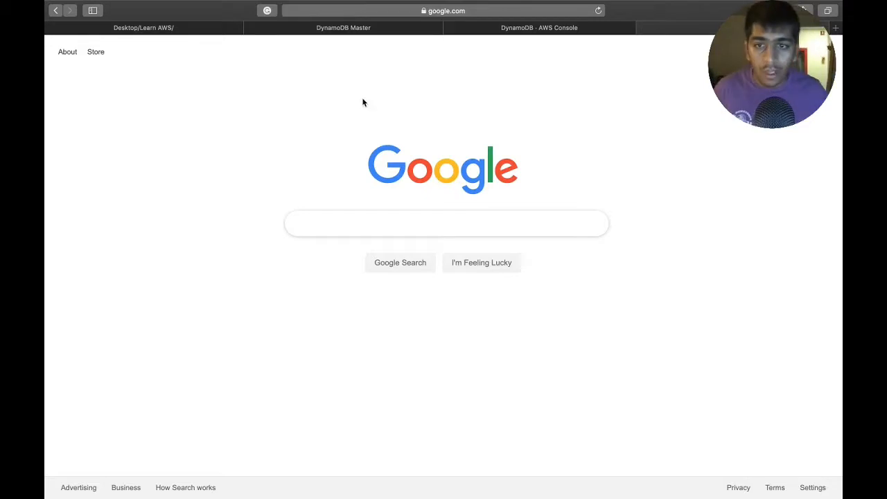
text(bot)
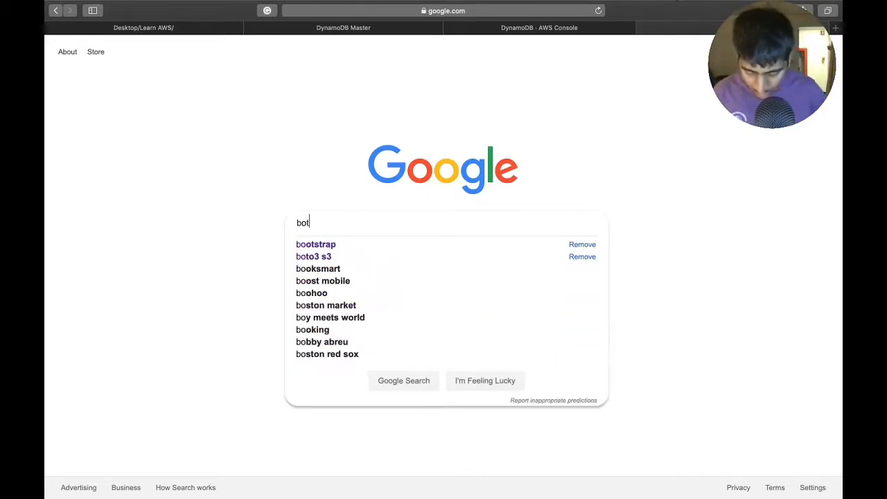
click(526, 28)
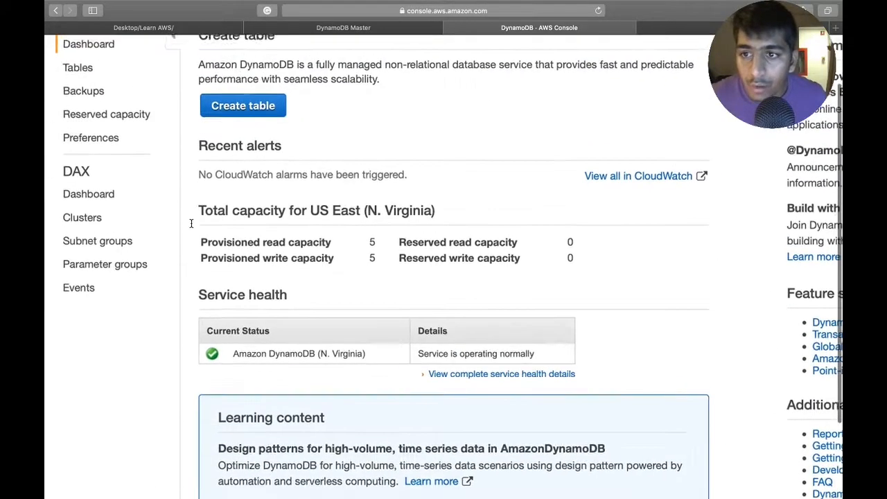
- Open the DHT table and inspect its three stored sensor items
click(77, 67)
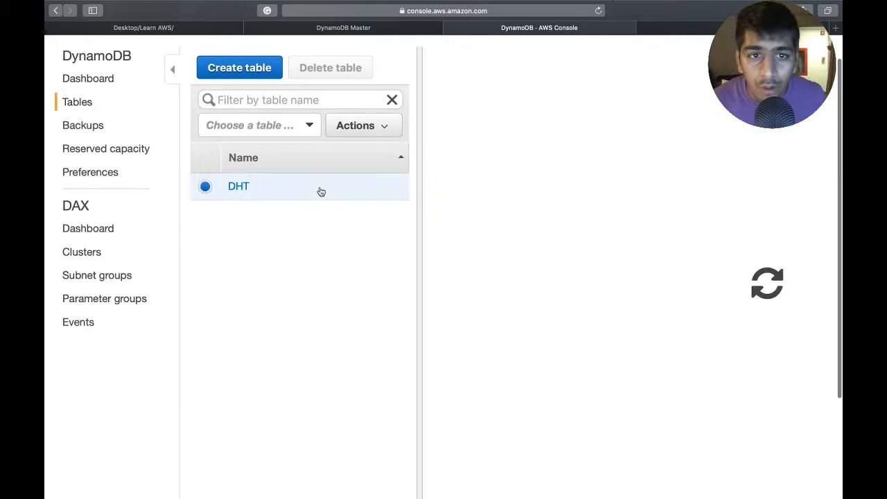
click(238, 186)
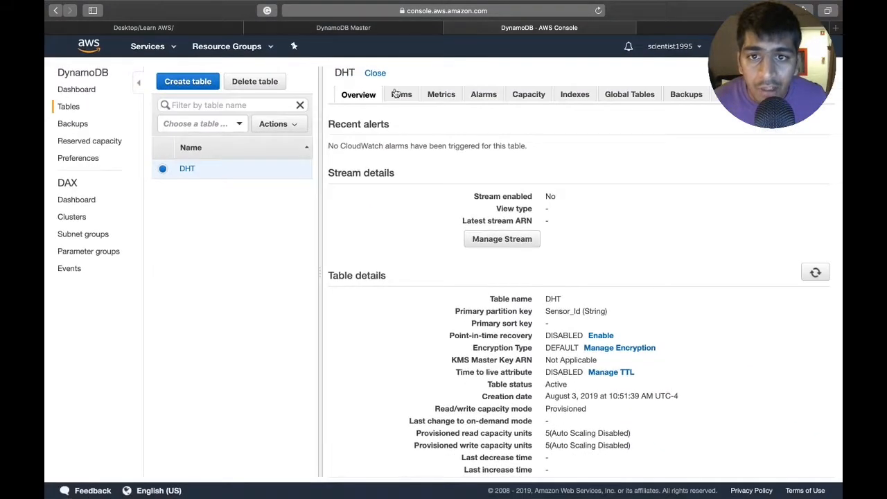
click(401, 94)
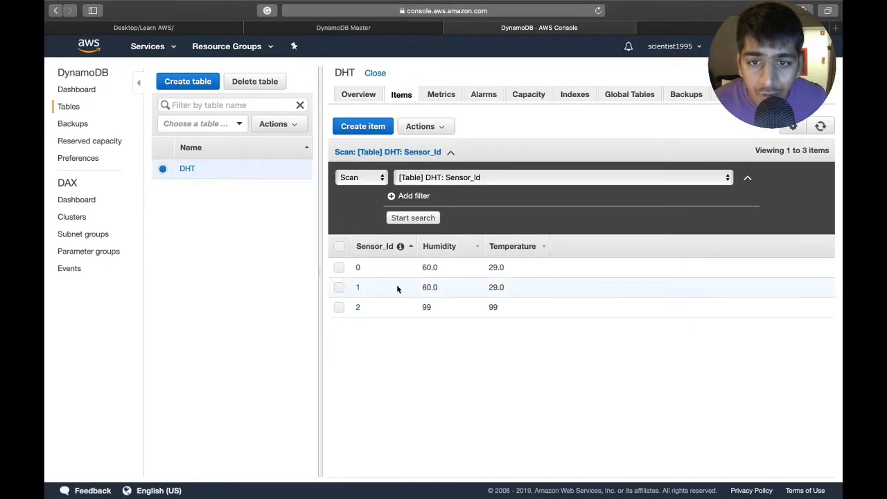
click(339, 247)
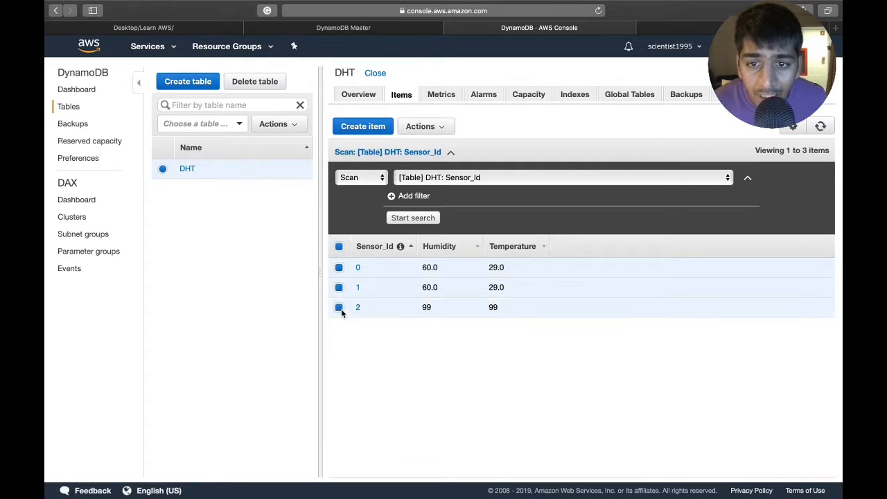
- Select the DHT table in the Tables list and confirm its deletion
click(68, 106)
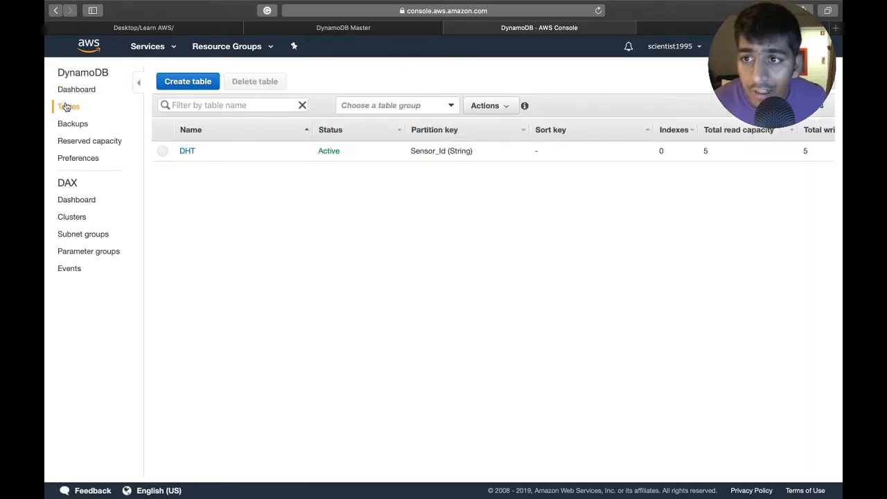
click(187, 150)
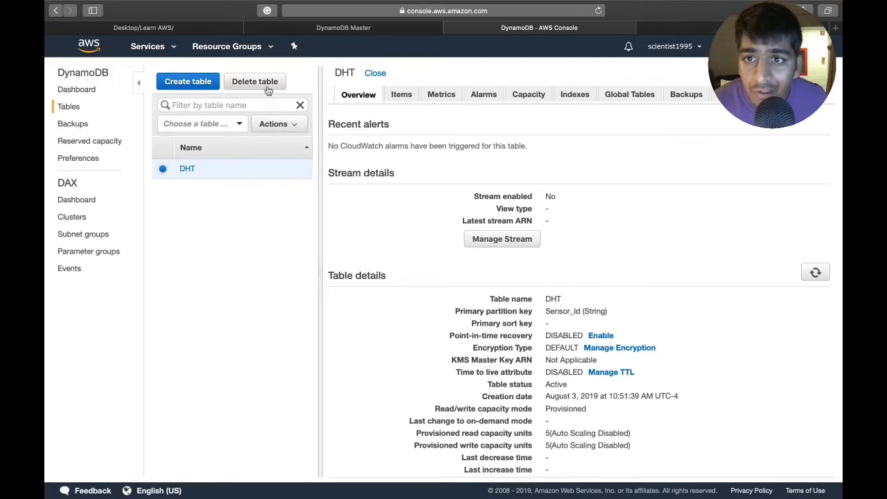
click(256, 81)
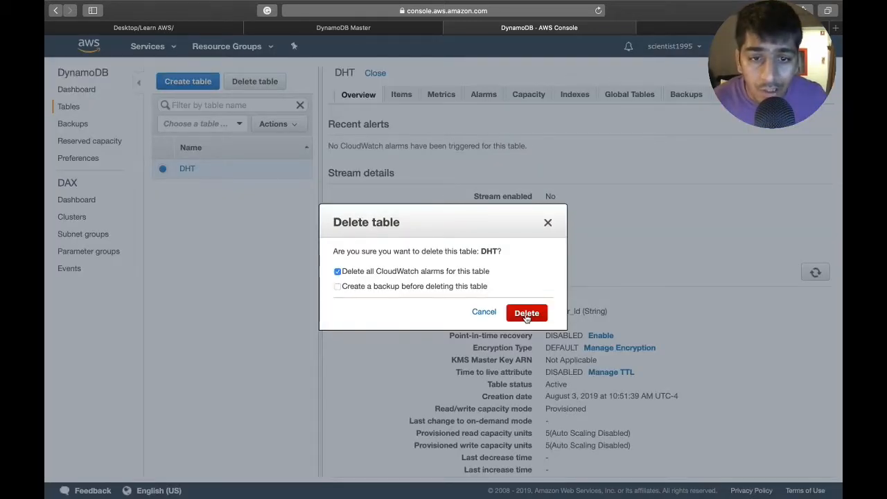
click(526, 313)
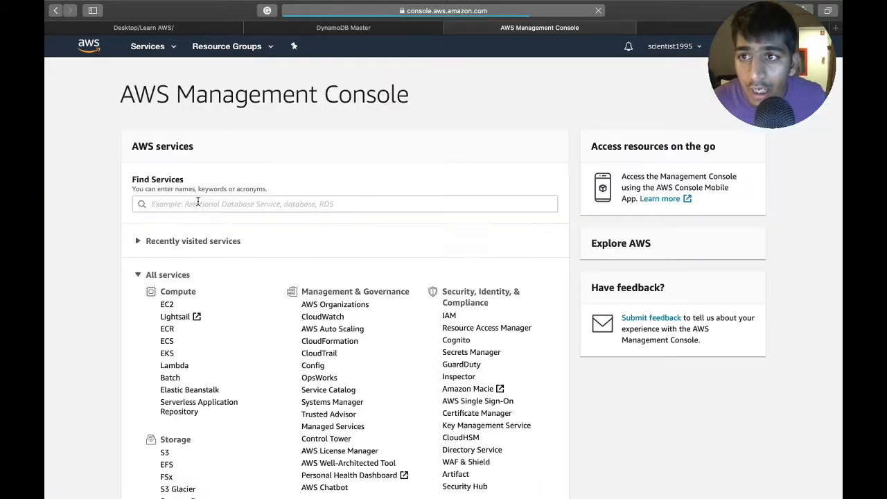
- Search 'Dyan' in the console services and open DynamoDB
click(344, 204)
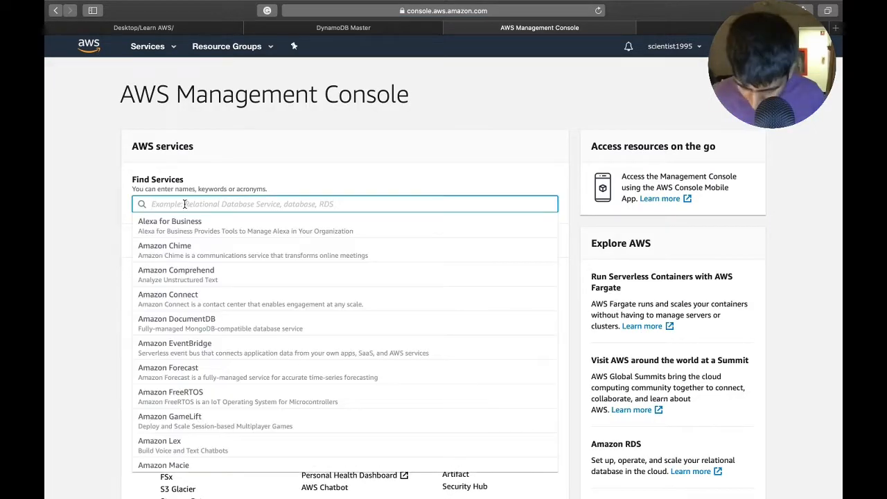
text(Dyan)
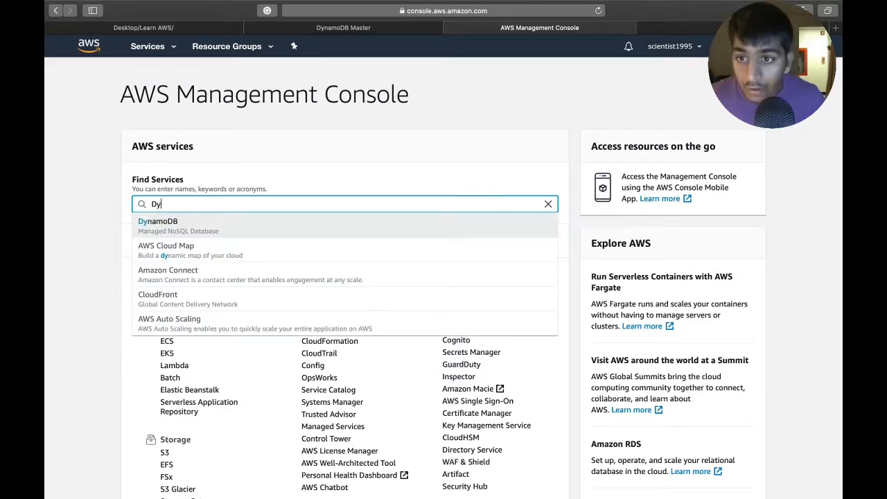
click(158, 220)
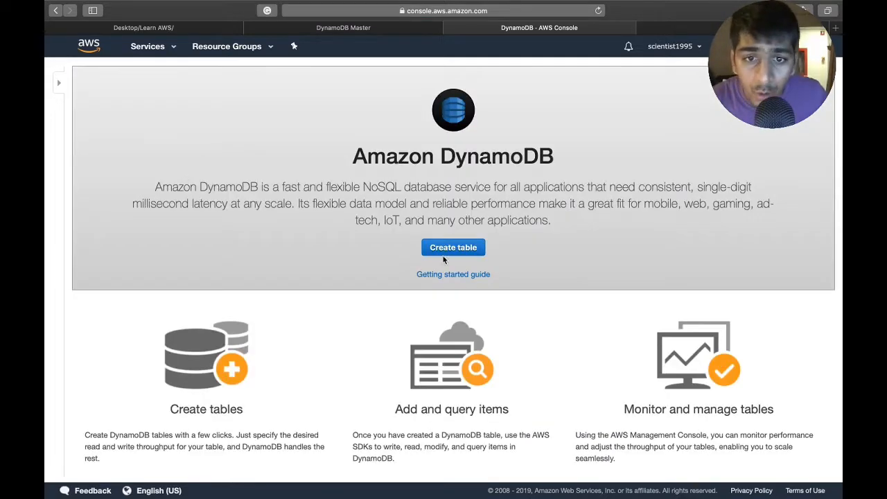
- Create table 'Sensor' with string partition key Sensor_id
click(452, 248)
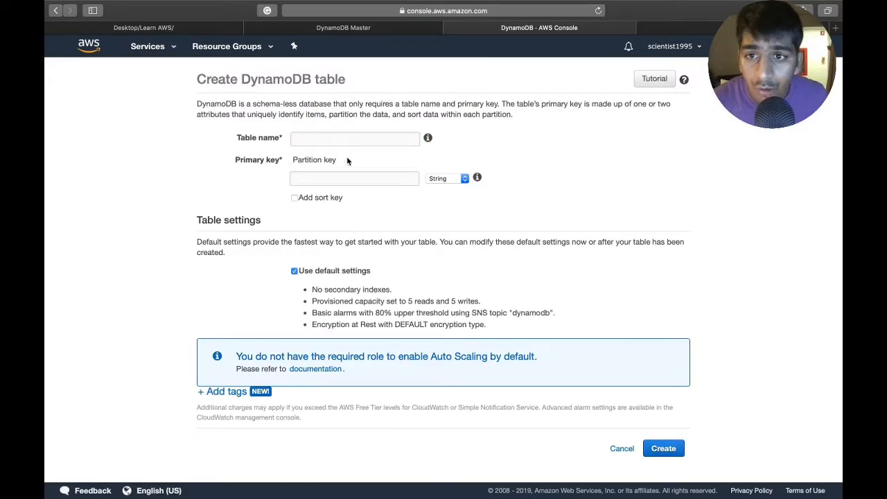
text(s)
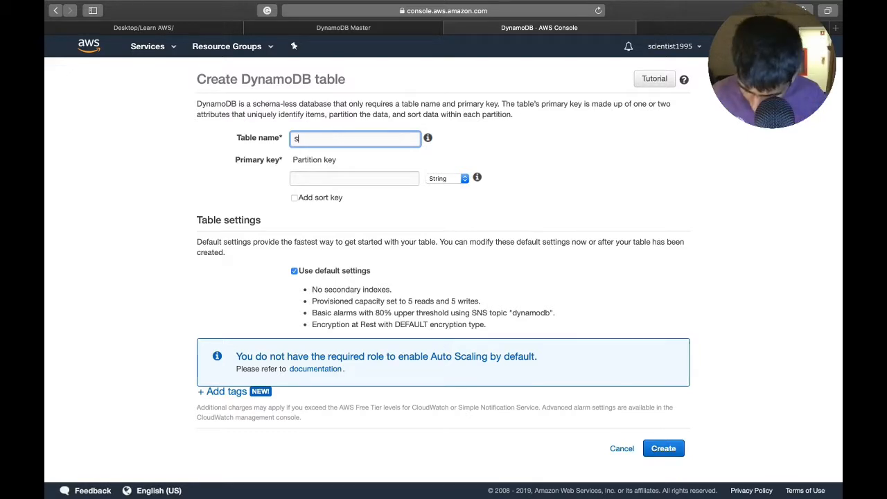
click(354, 178)
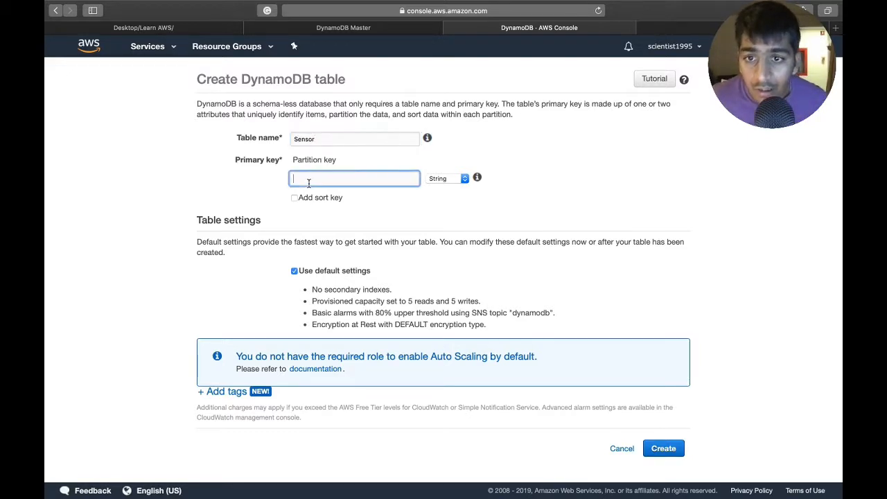
text(Sensor_id)
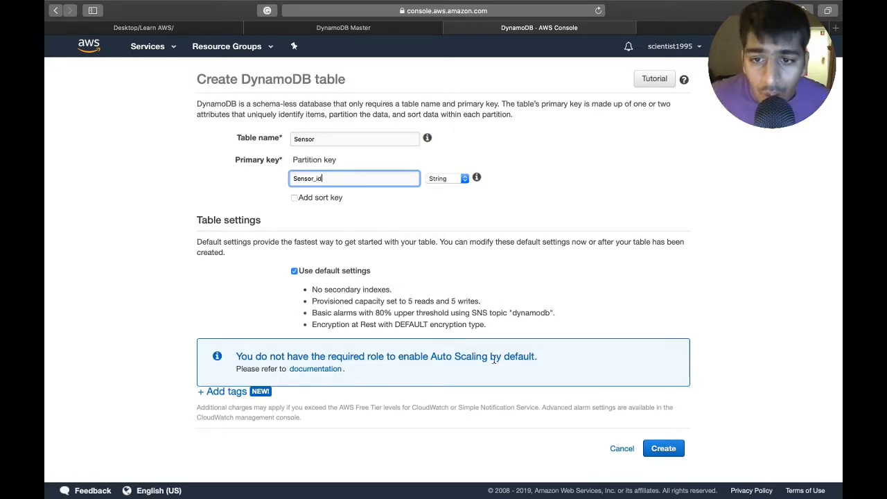
click(662, 448)
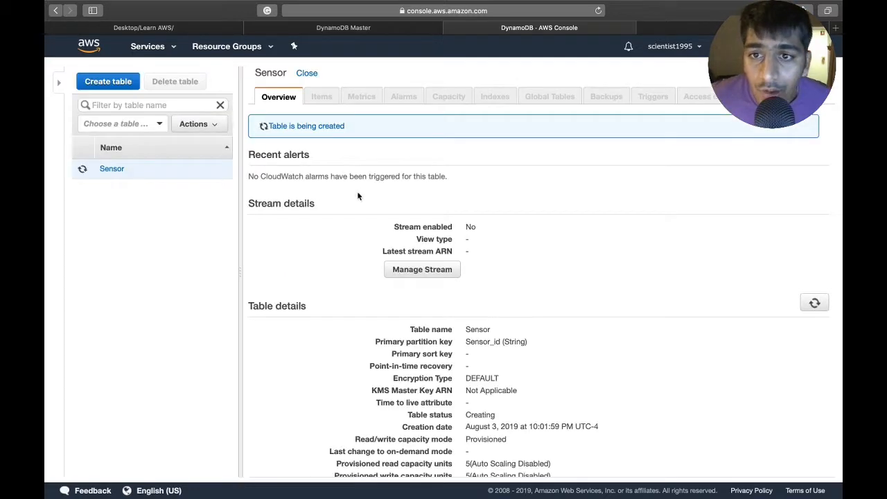
mouse_move(328, 96)
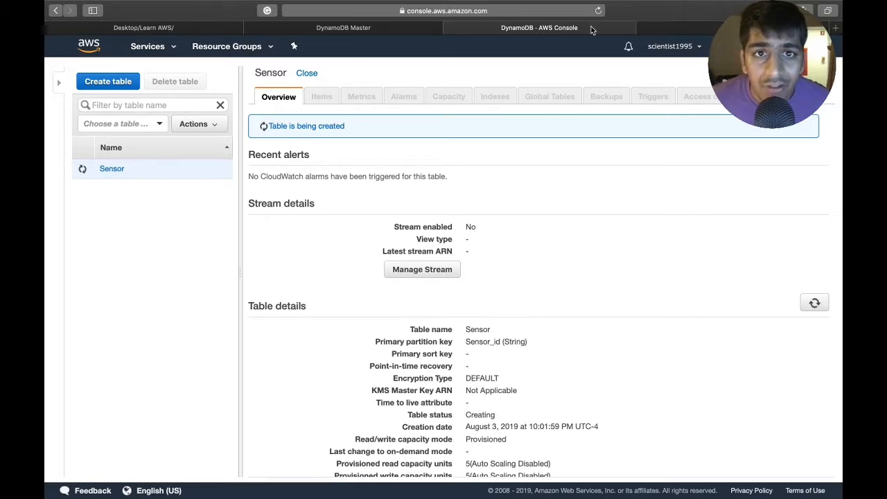
- View the Active Sensor table's Items in the console, confirm it is empty, and return to the notebook
click(353, 28)
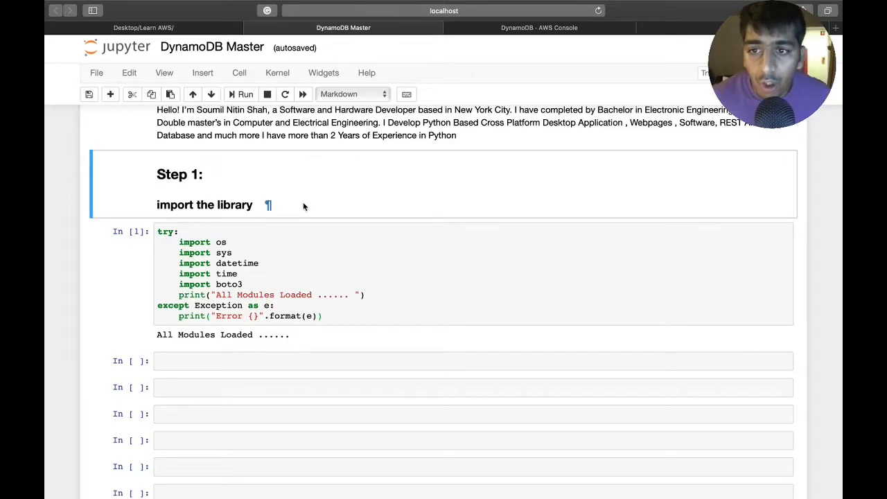
click(525, 27)
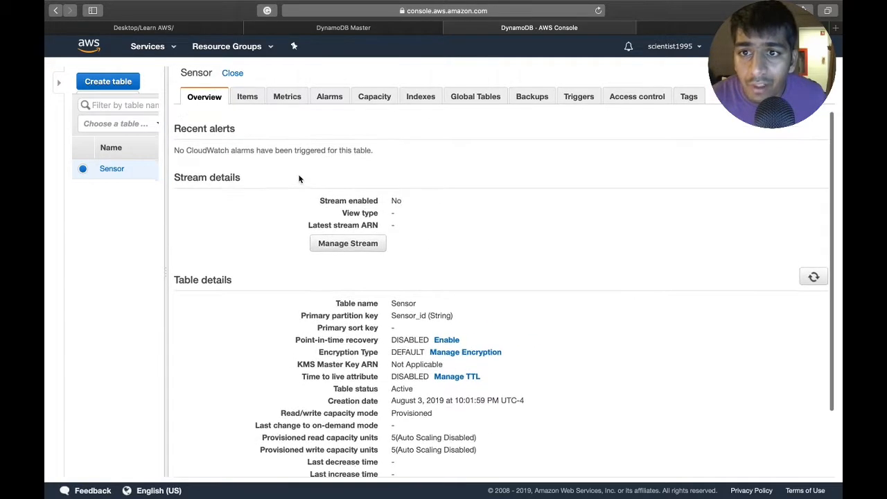
click(247, 96)
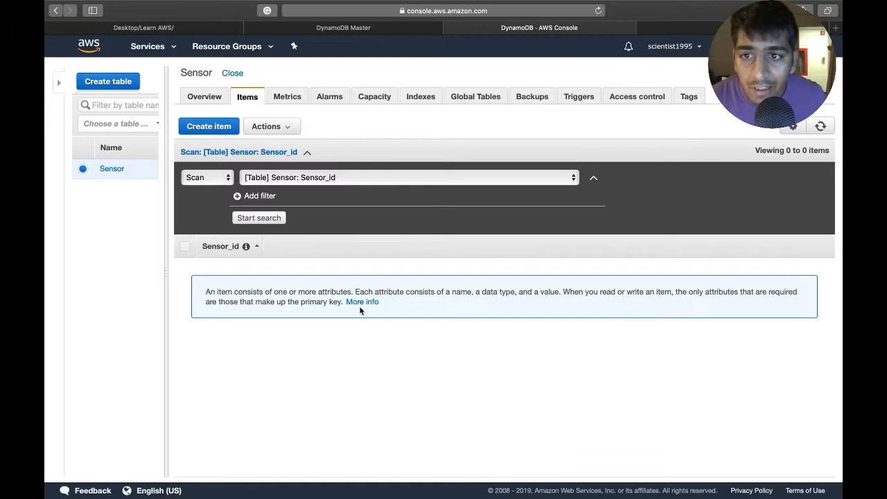
click(350, 27)
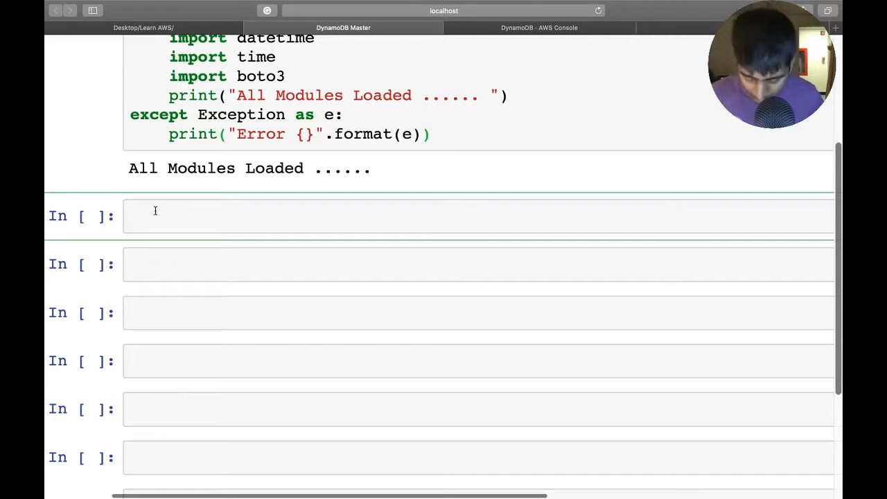
- Start class MyDB(object) with an __init__(self) method stubbed with pass
text(class M)
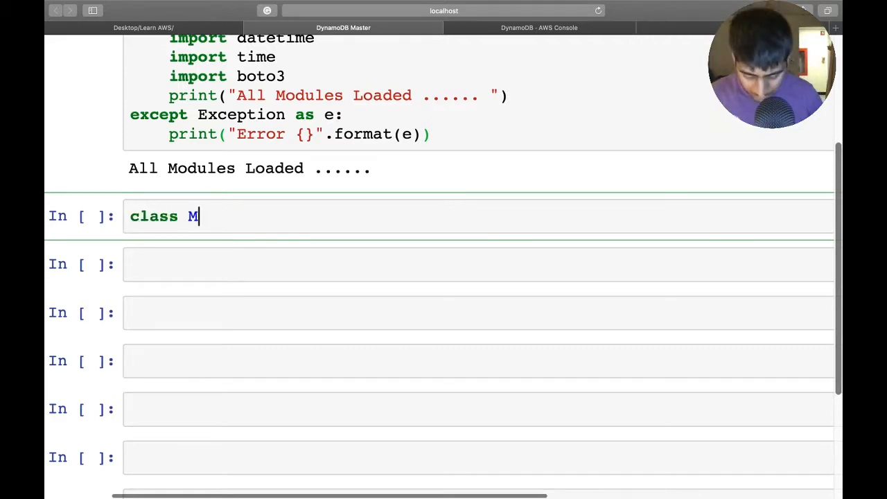
text(yDB())
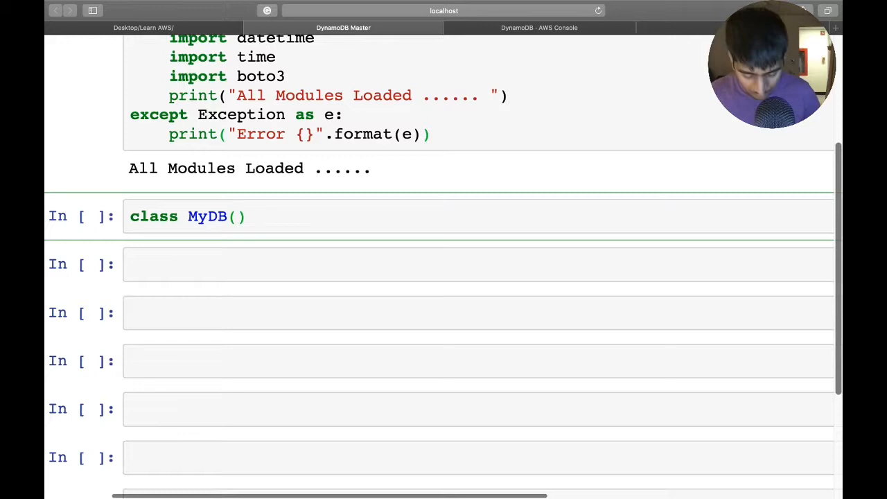
text(object):)
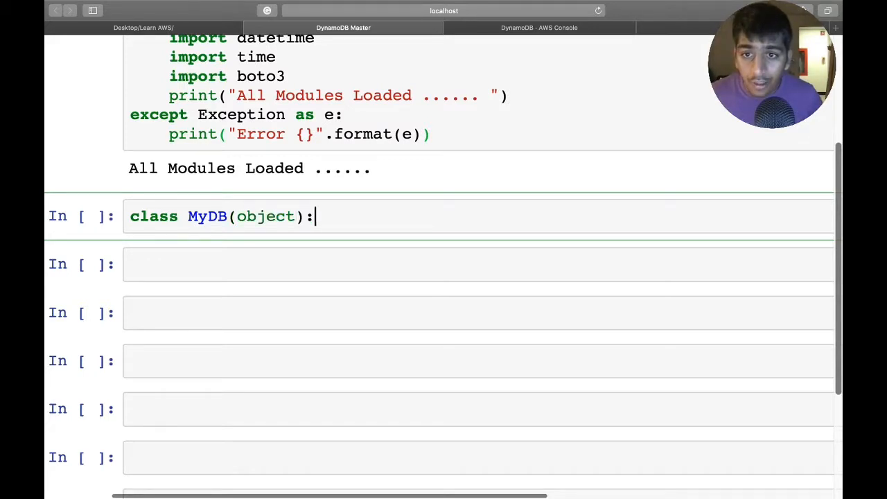
text(def __)
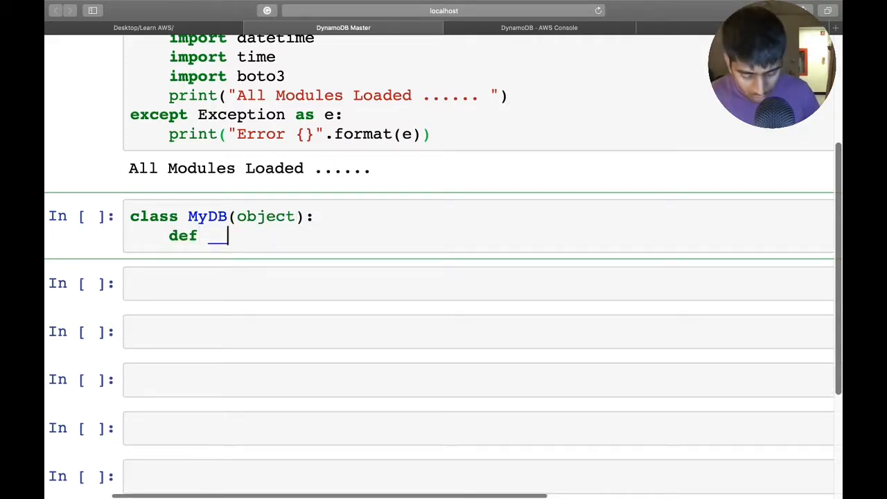
text(__init__p)
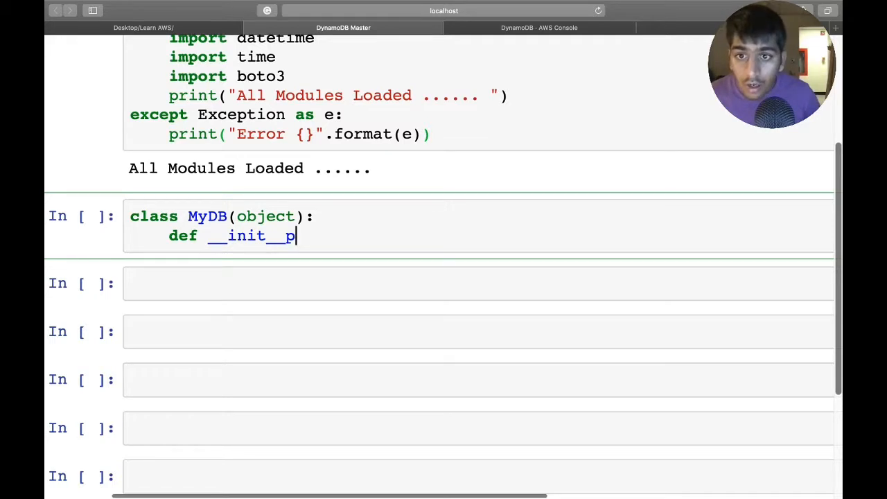
text((seld)
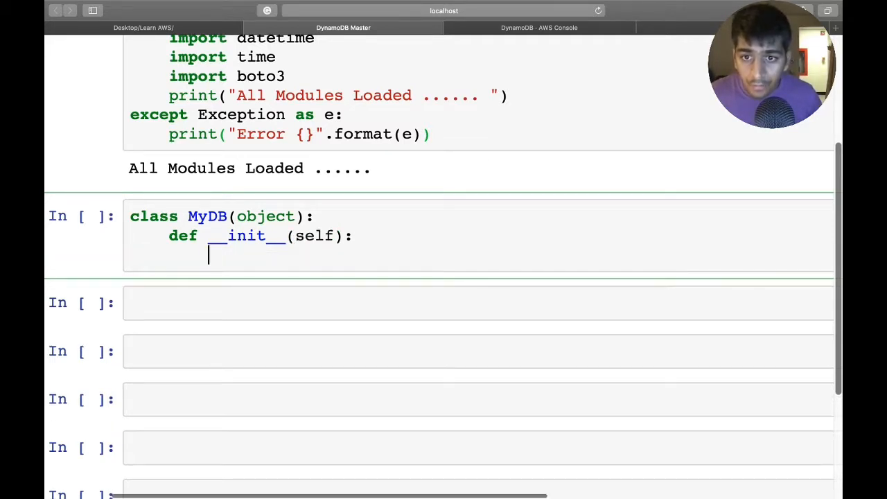
text(pass)
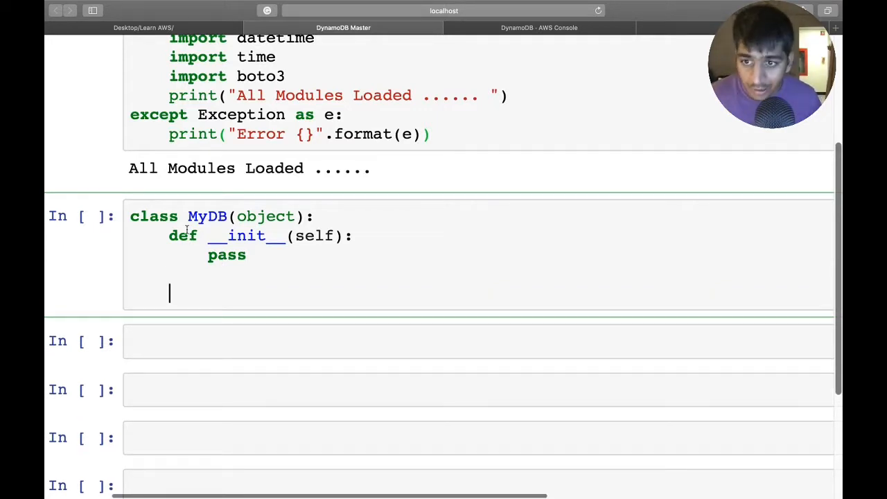
text(@prop)
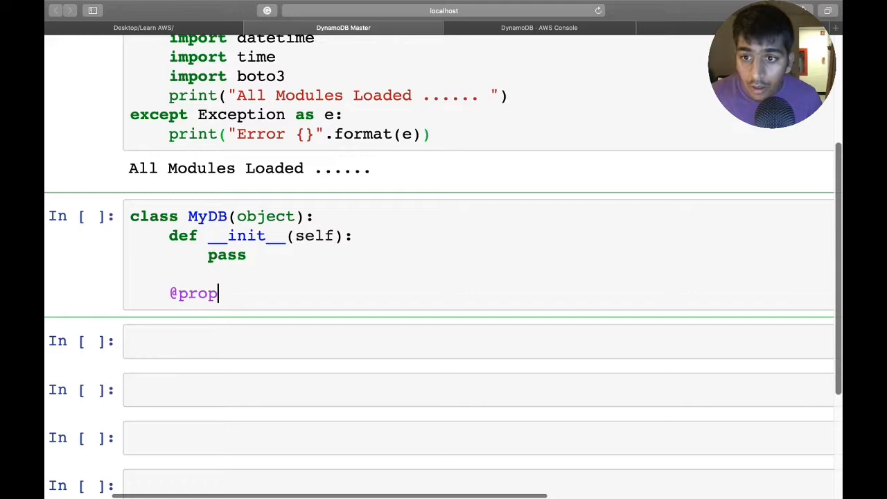
text(erty)
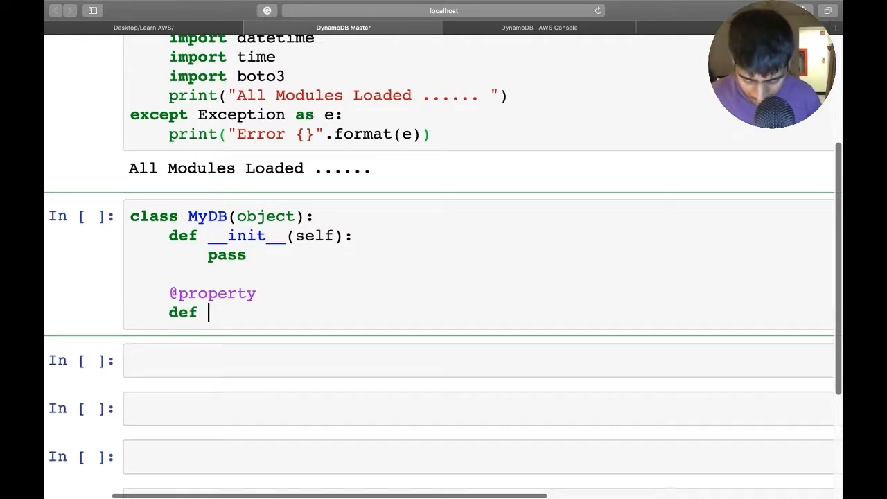
text(get(s)
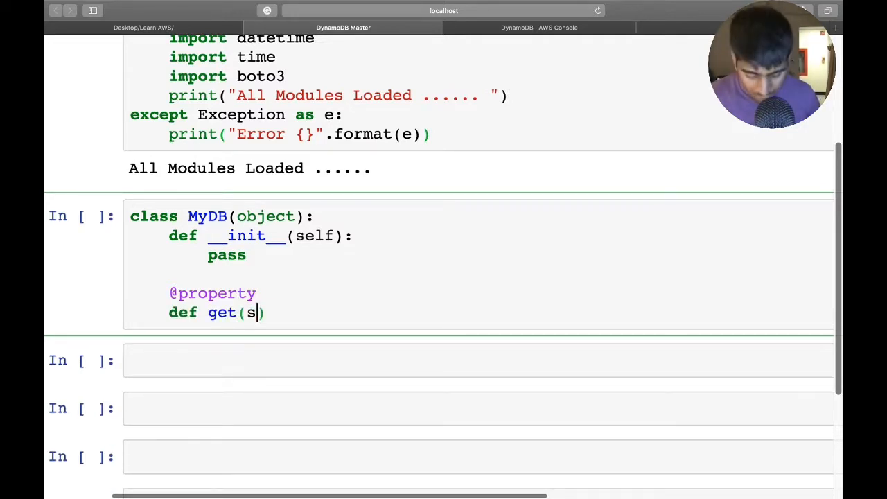
text(elf))
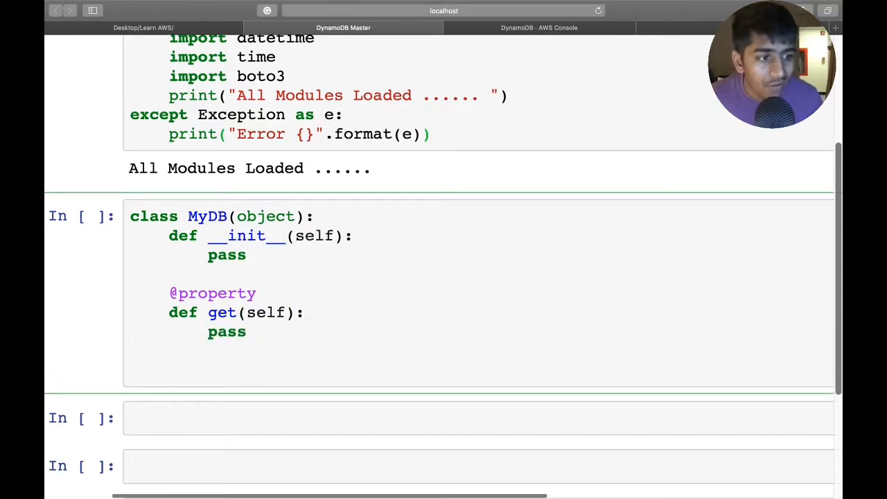
text(@p)
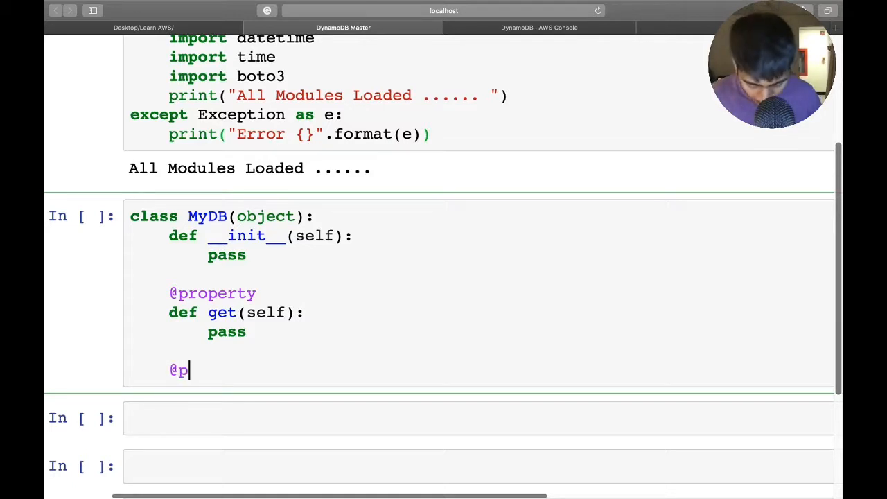
text(ro)
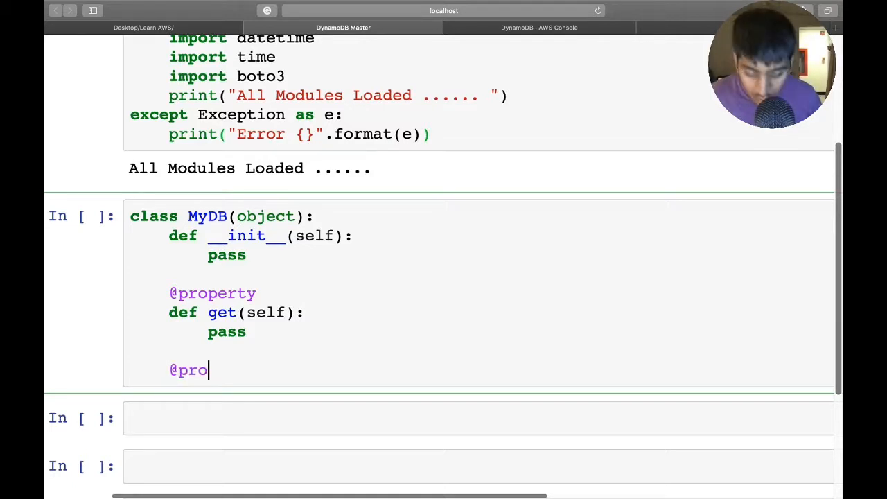
text(perty)
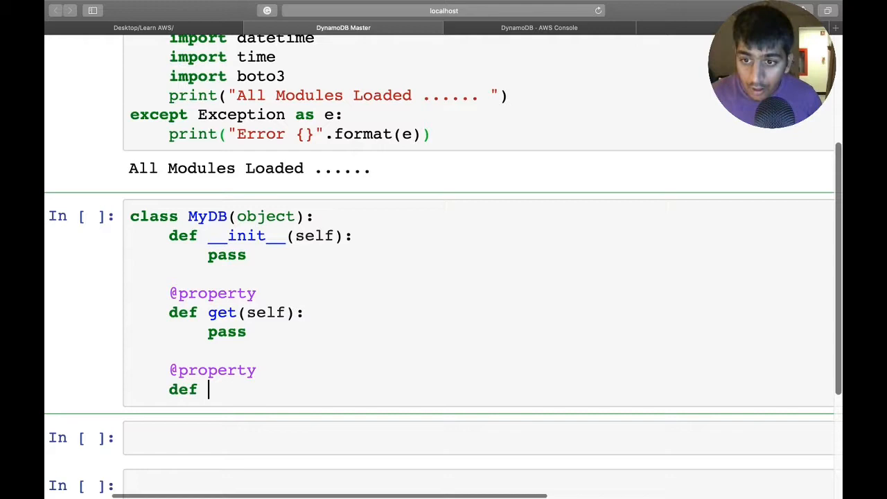
text(put(self):)
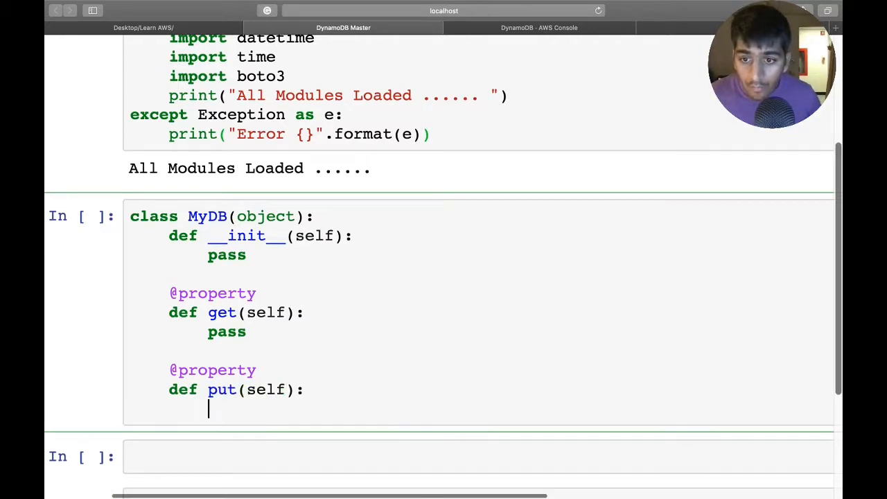
text(pass)
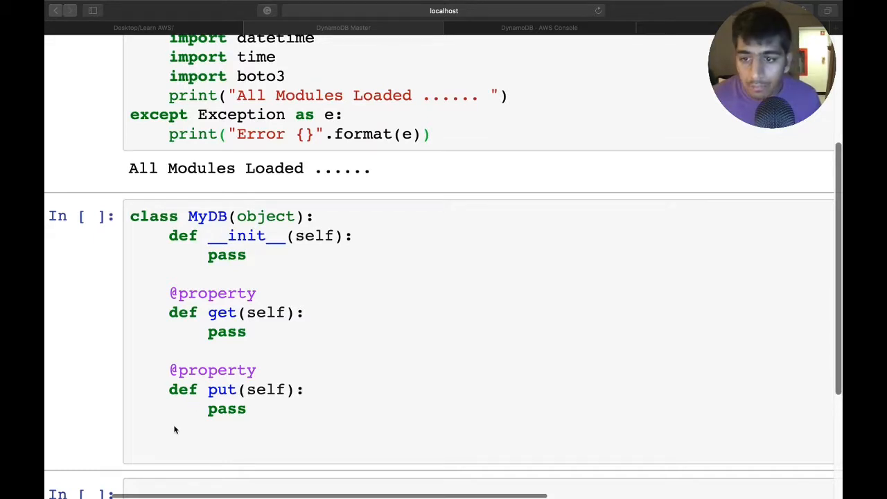
text(def)
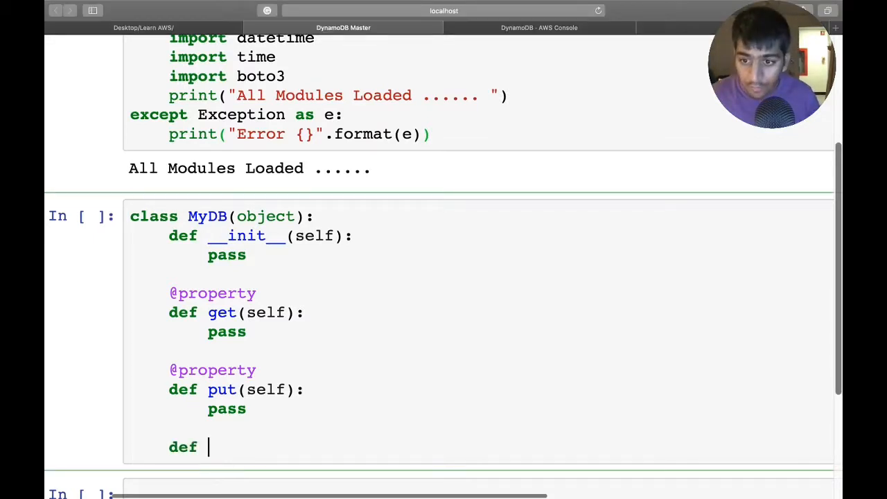
text(delete(self):)
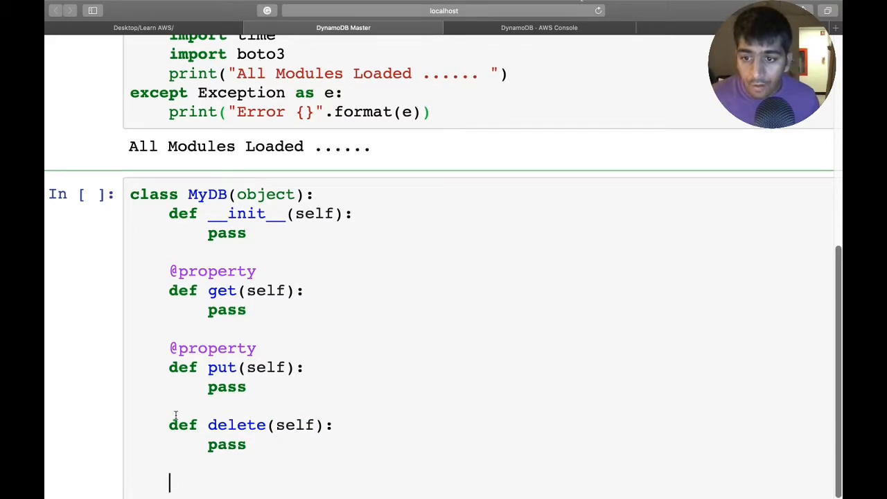
- Add a describe_table(self) method stub below delete
text(@property)
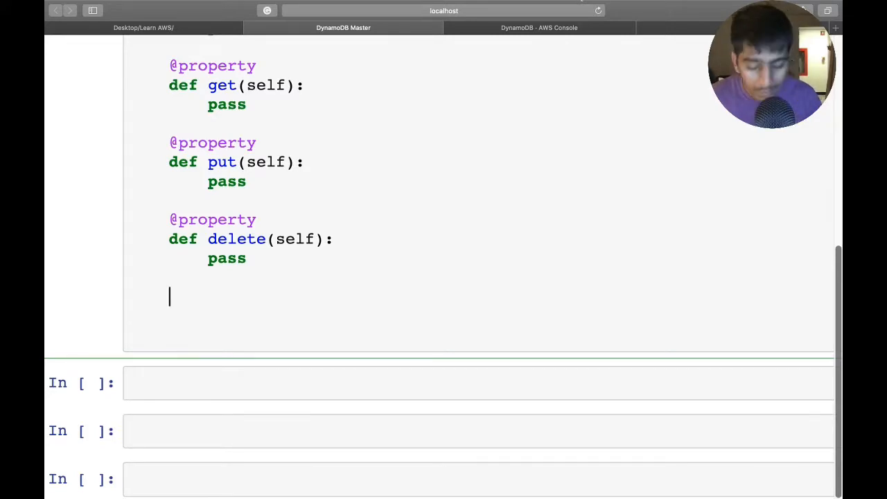
text(def de)
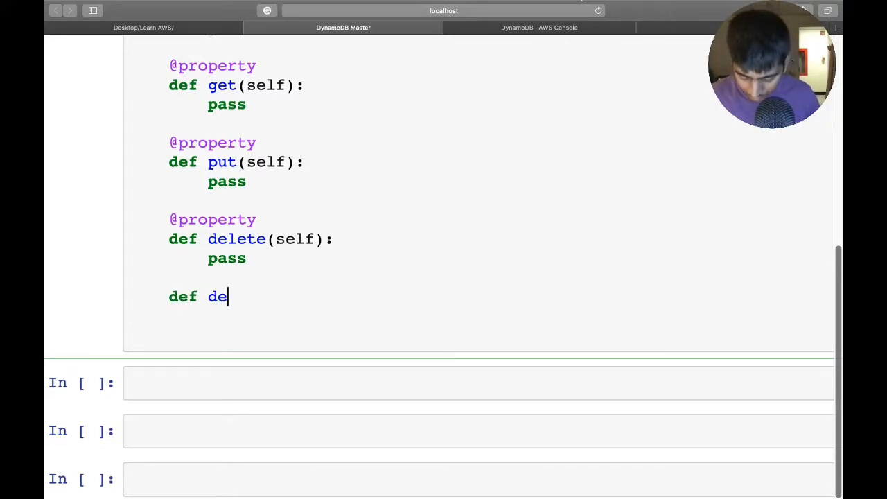
text(scribe)
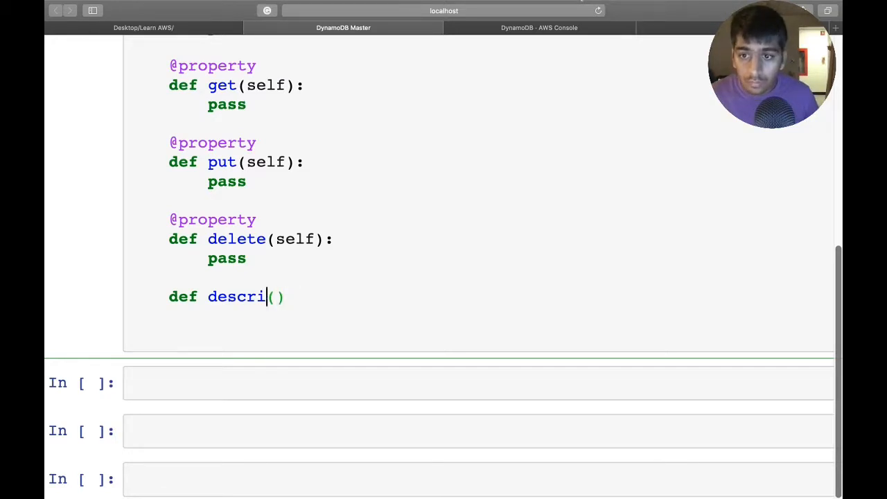
text(be)
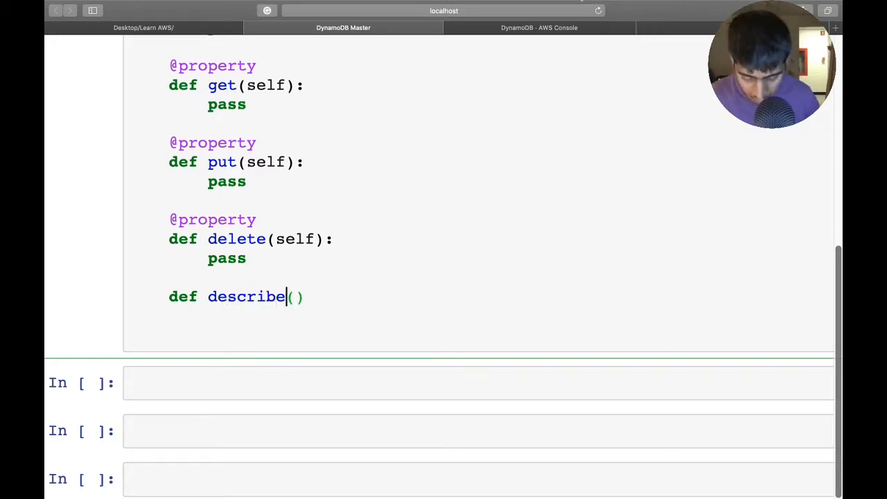
text(_table)
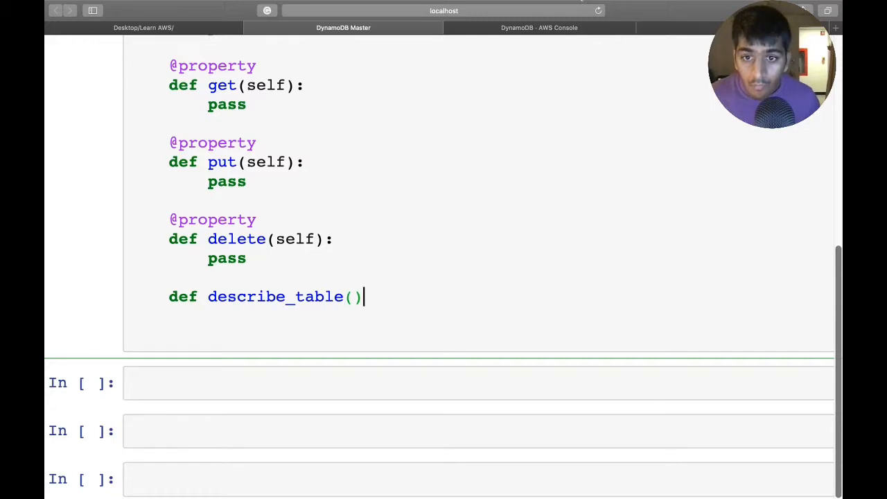
text(self)
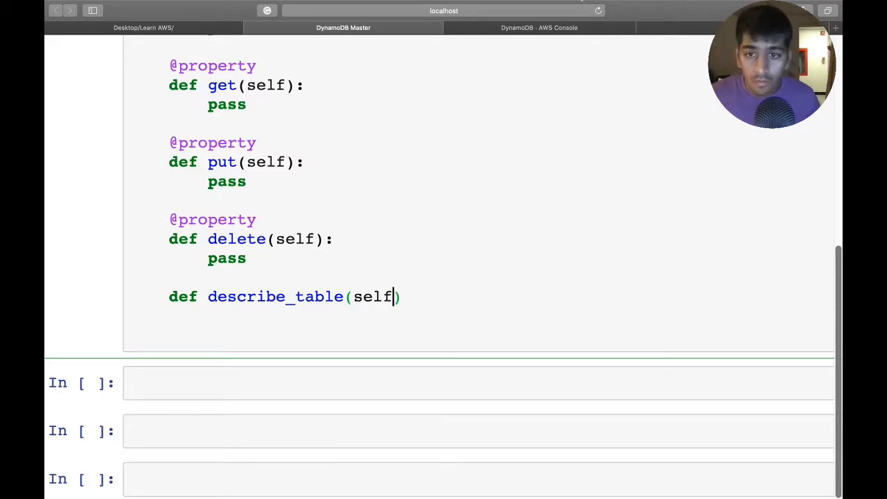
text(,)
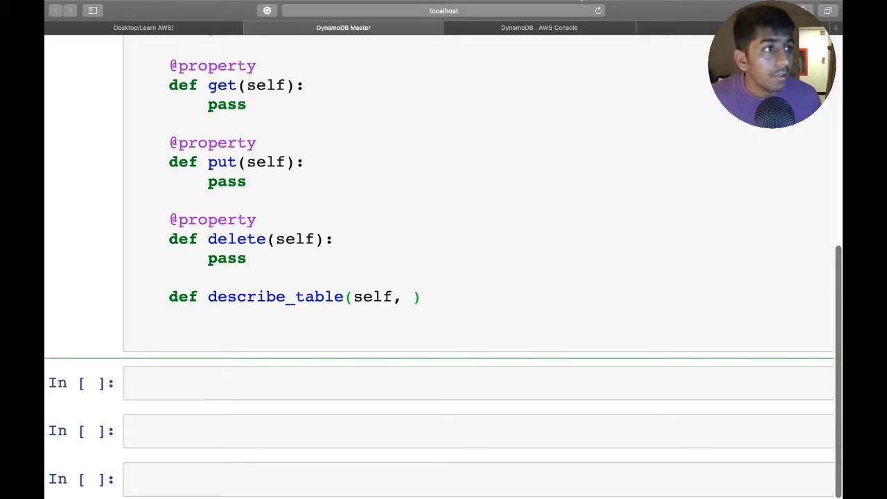
key(Backspace)
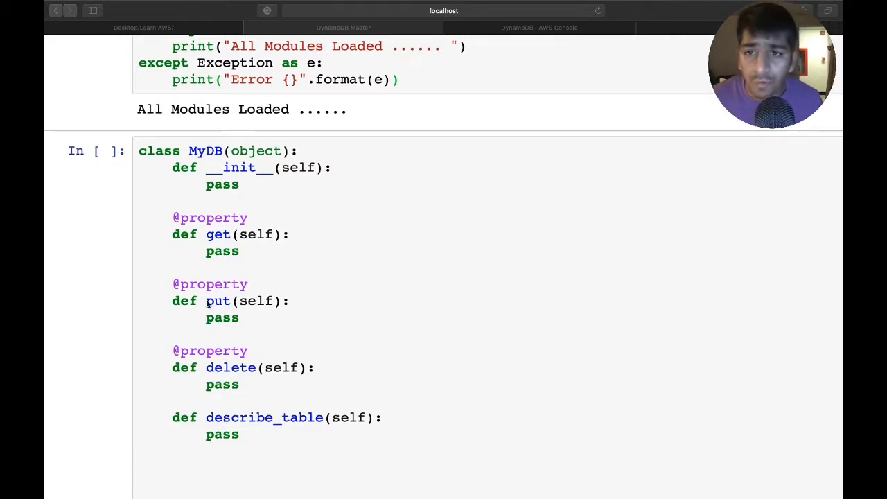
- Give __init__ a Table_Name='Sensor' parameter and assign self.Table_Name = Table_Name
click(315, 177)
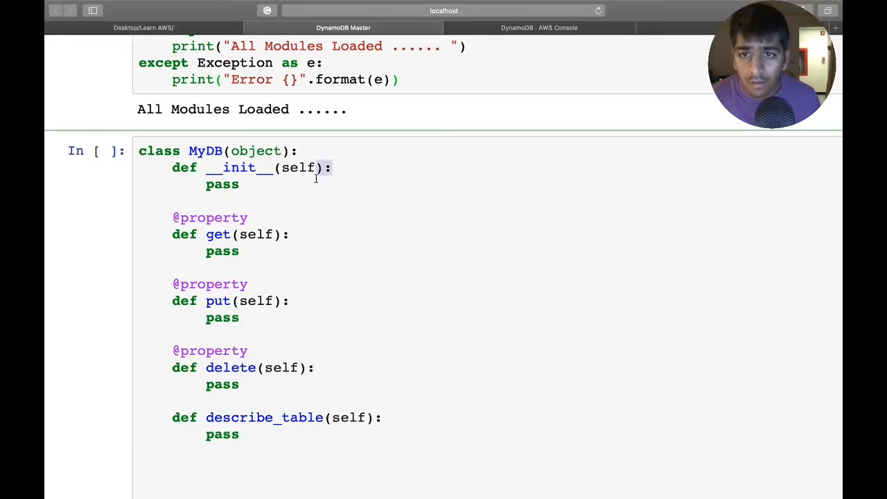
text(, T)
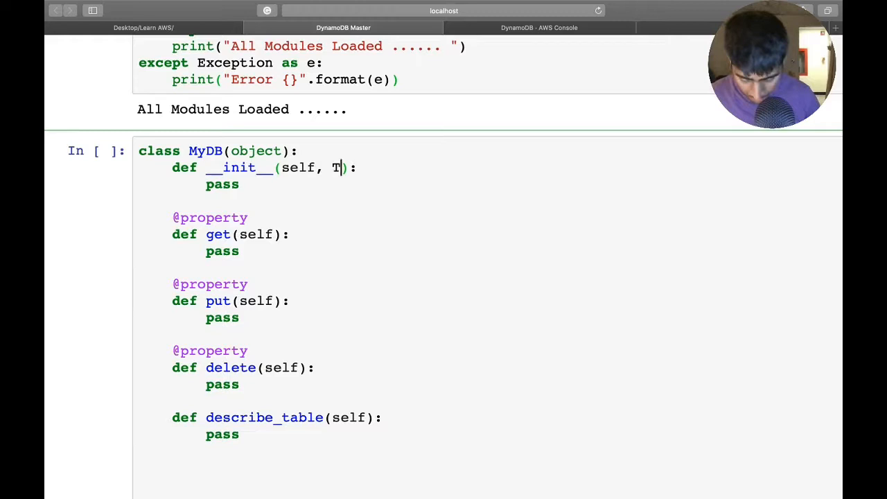
text(able_Name="S)
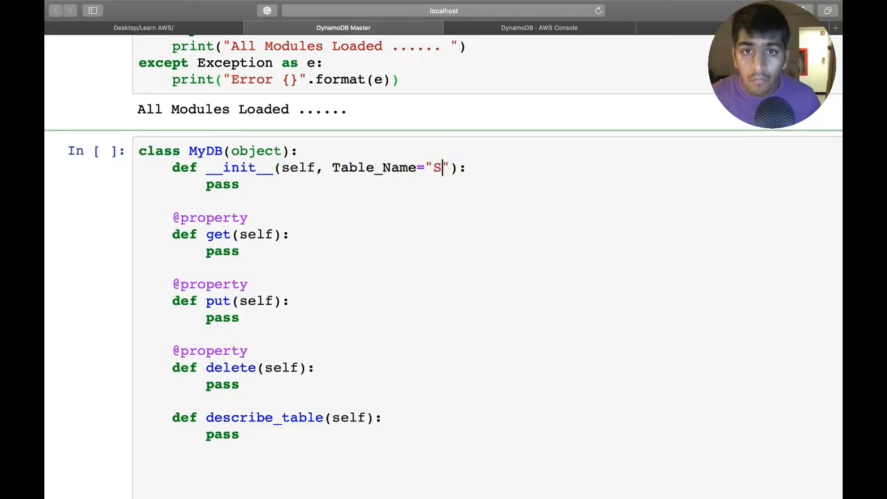
text(ensor)
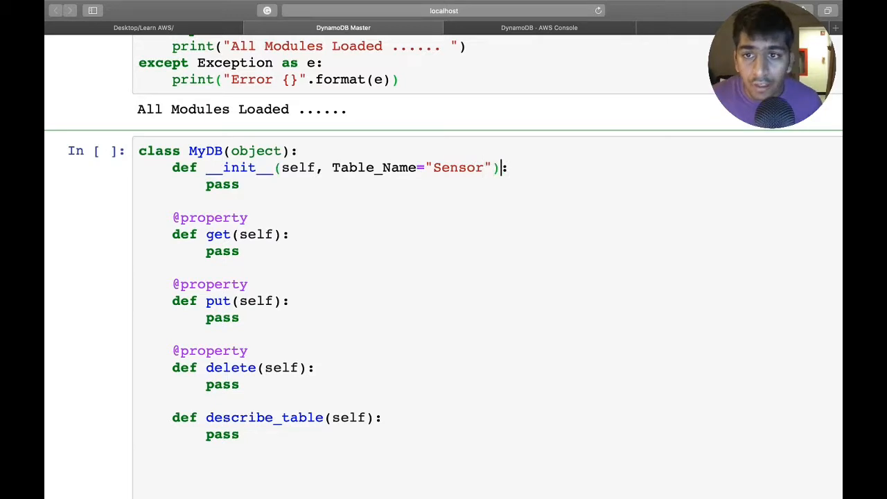
key(Backspace)
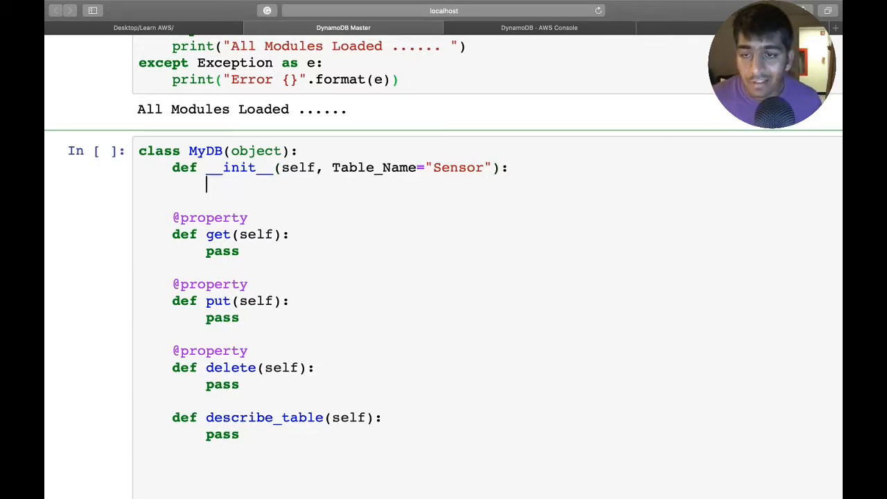
text(sel)
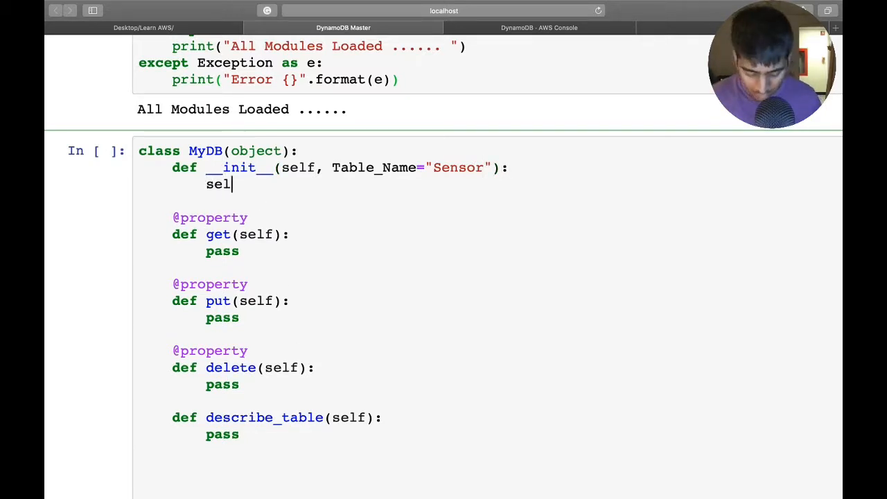
text(f.Tablke_Name = Table_Name)
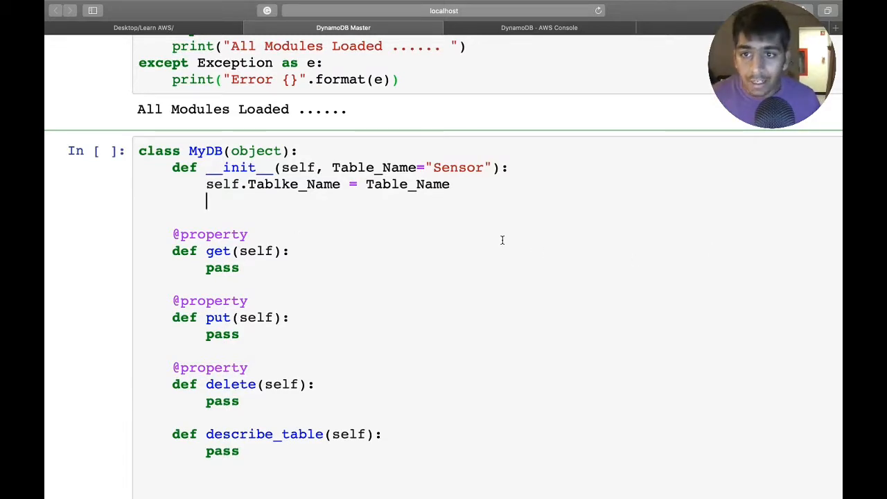
text(se)
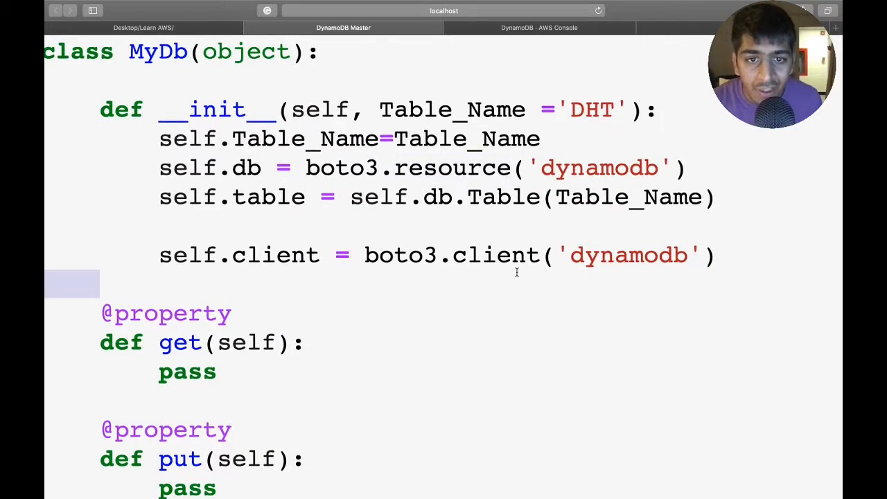
- Review the finished __init__ creating the boto3 DynamoDB resource, table and client
double_click(496, 255)
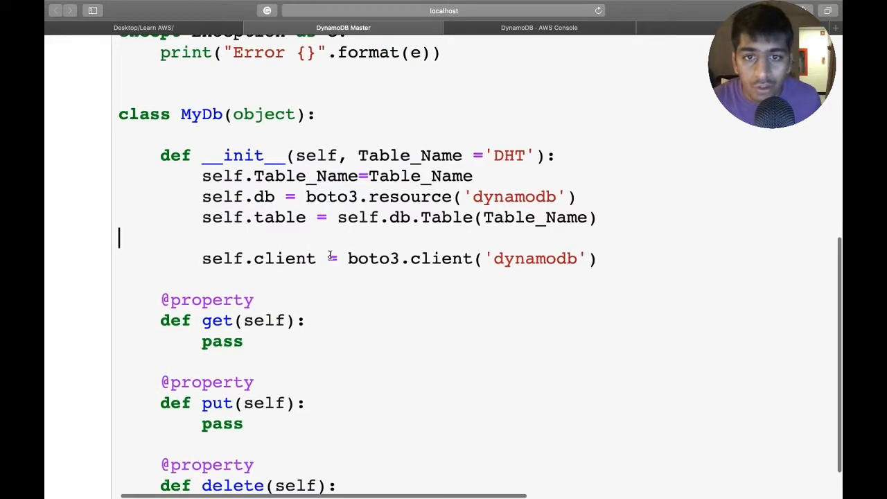
double_click(537, 217)
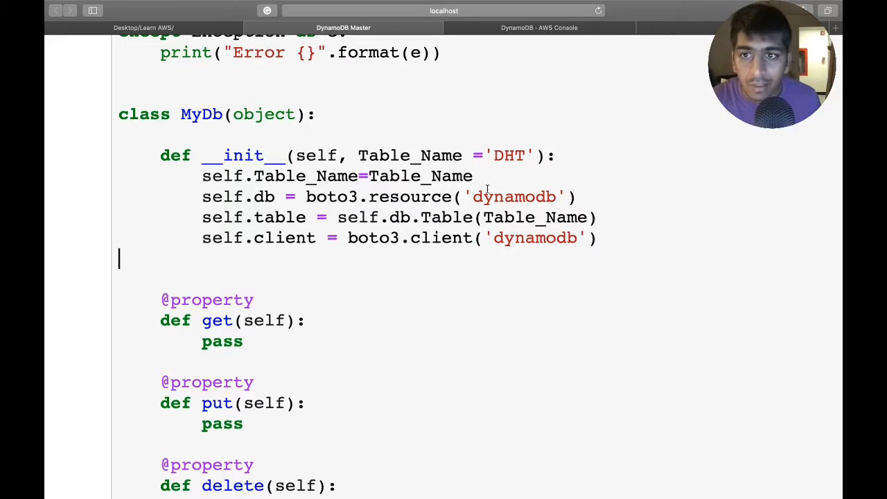
scroll(down, 3)
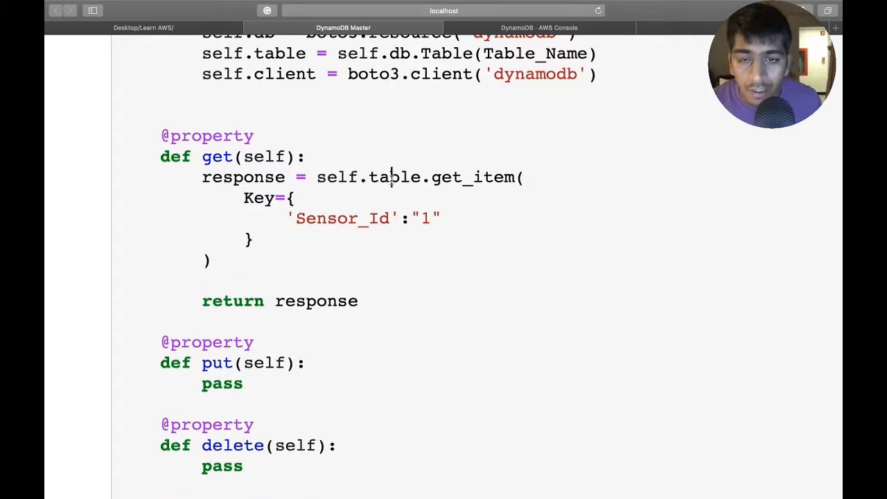
- Review get() calling get_item with Key {'Sensor_Id': '1'} and returning the response
double_click(393, 176)
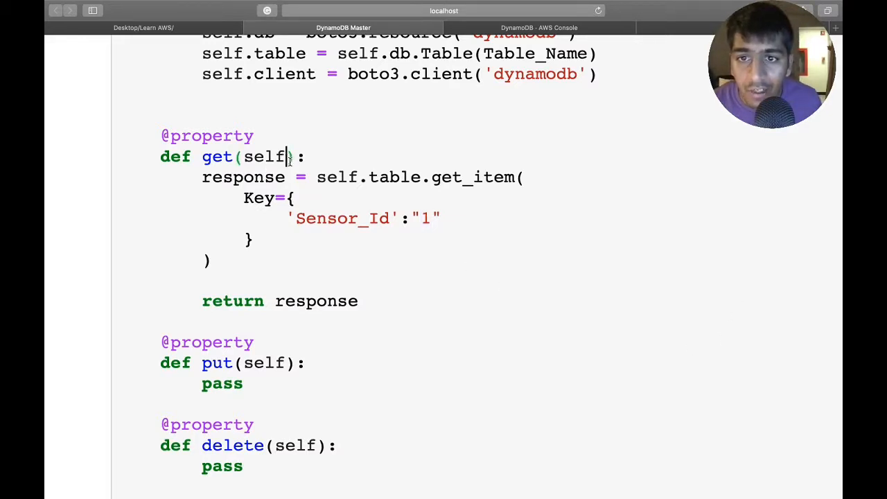
scroll(down, 3)
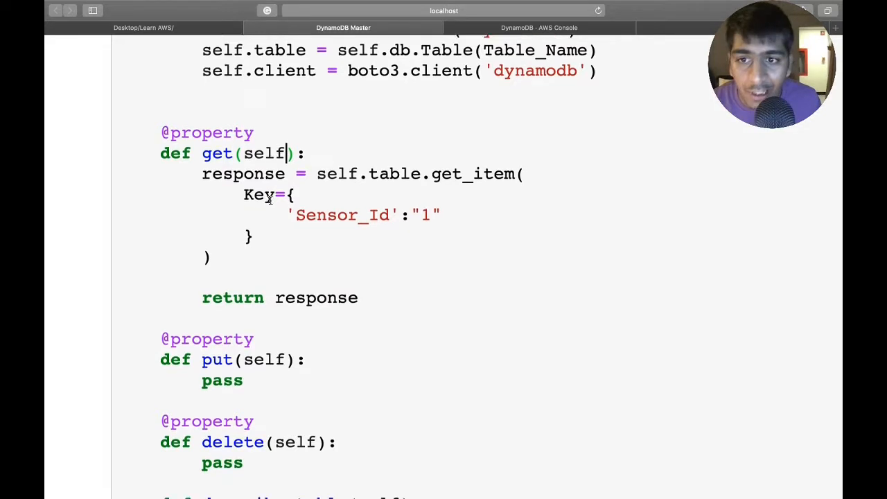
scroll(down, 3)
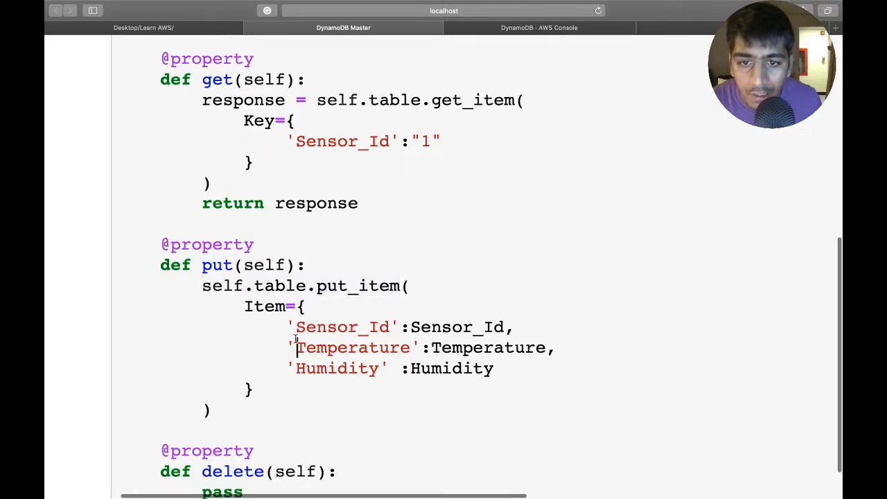
- Review put() calling put_item with Sensor_Id, Temperature and Humidity, taking Temperature='' and Humidity=''
double_click(265, 307)
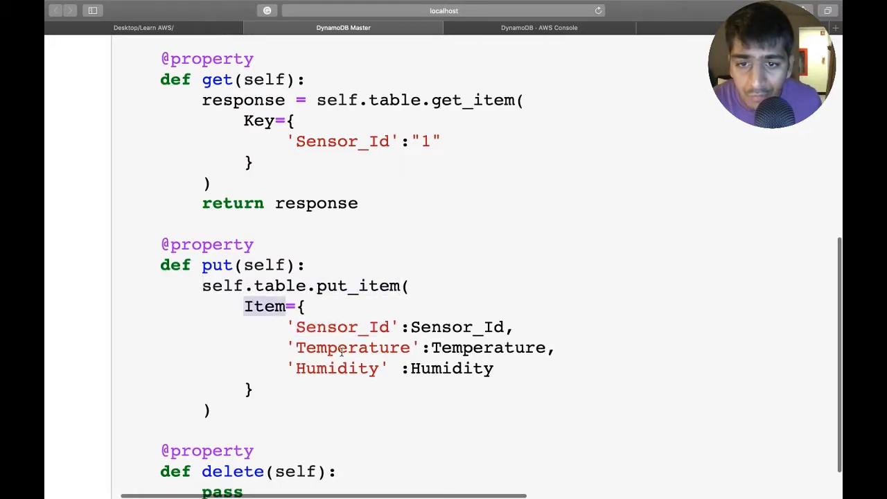
double_click(336, 368)
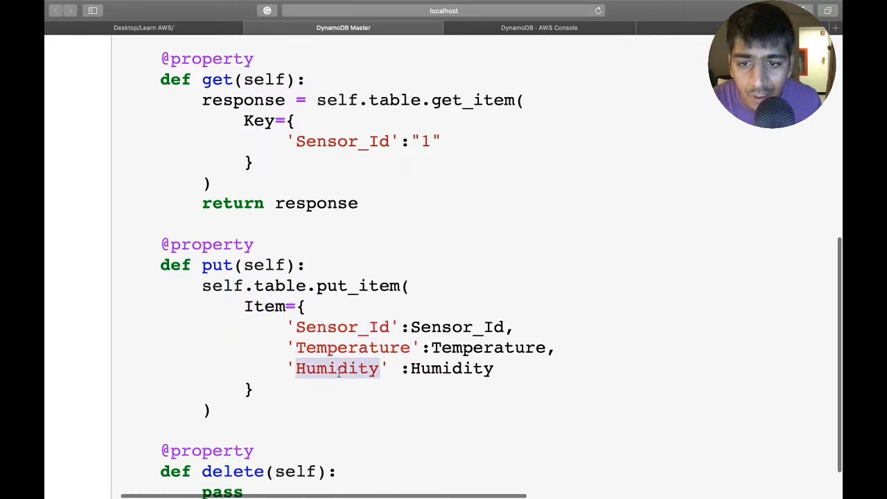
mouse_move(371, 286)
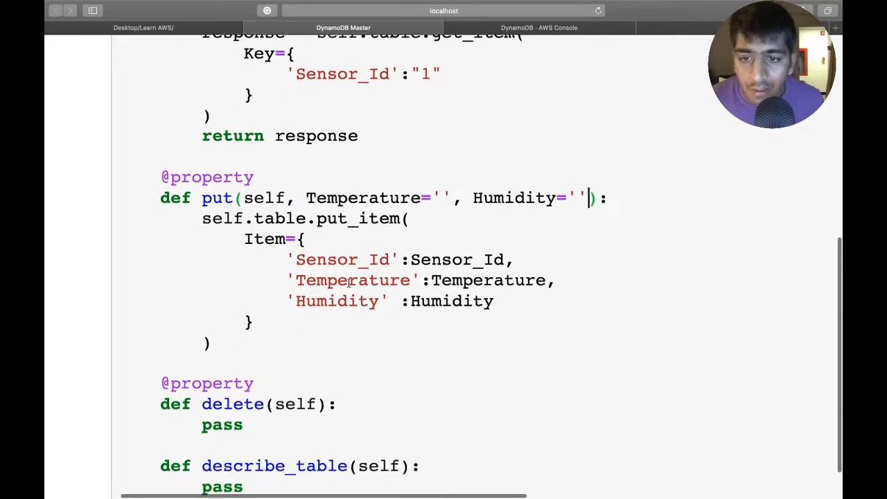
scroll(down, 3)
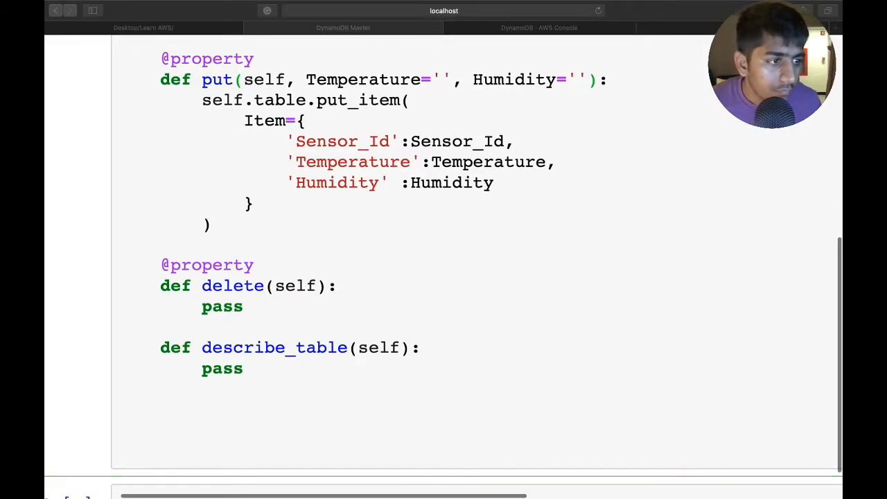
mouse_move(530, 376)
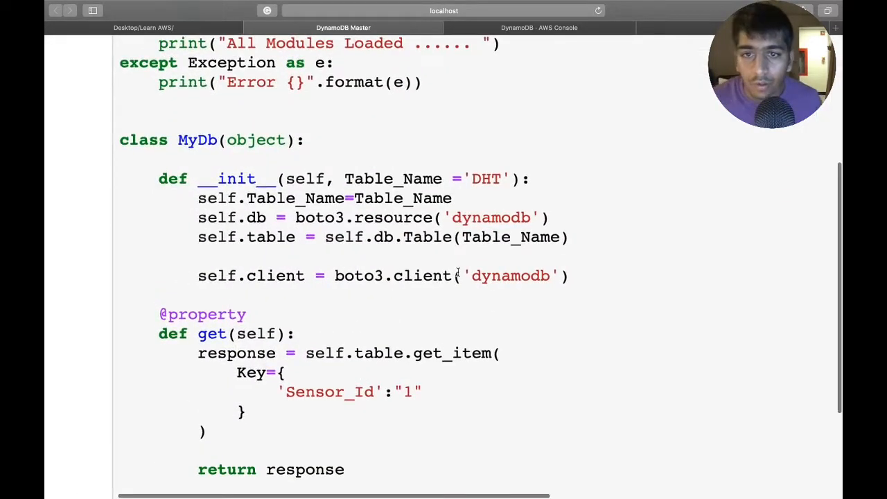
- Replace the default table name DHT with 'Sensor' in the MyDb class
double_click(487, 178)
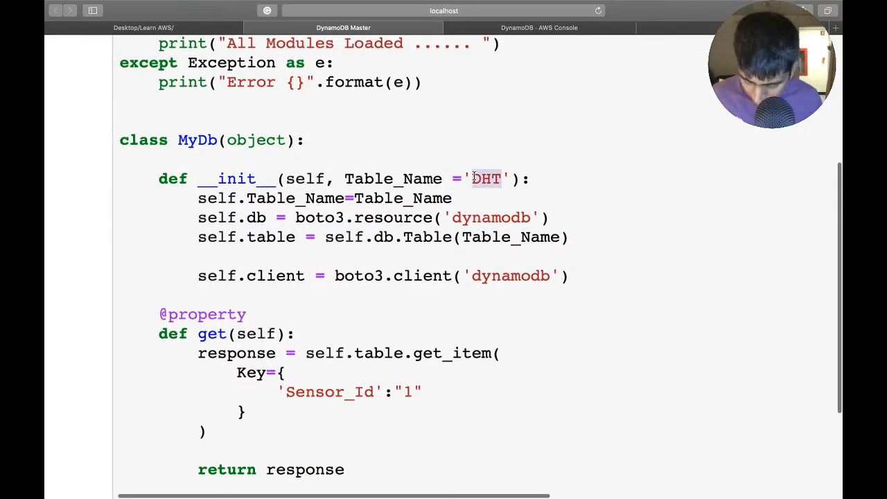
text(Sensor)
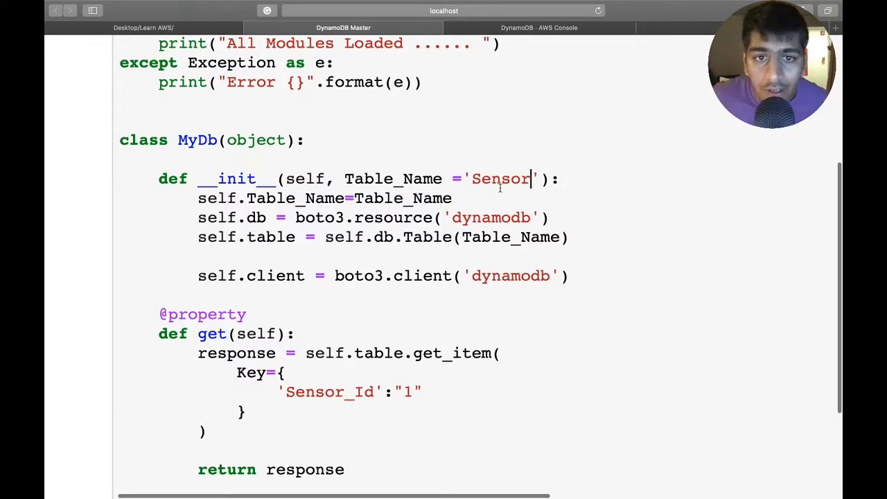
mouse_move(405, 217)
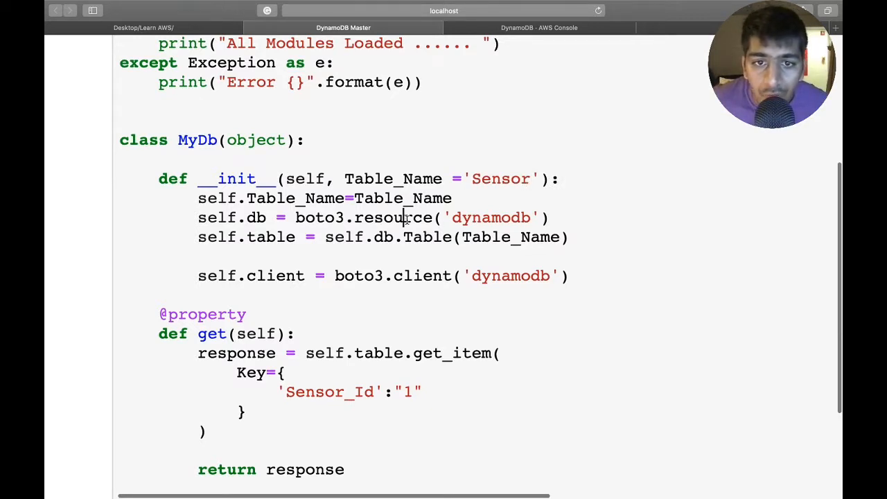
double_click(491, 217)
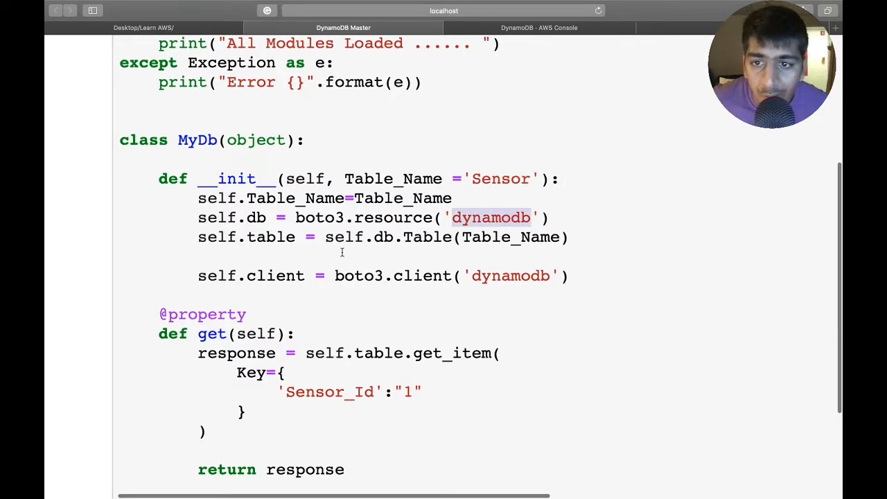
double_click(271, 237)
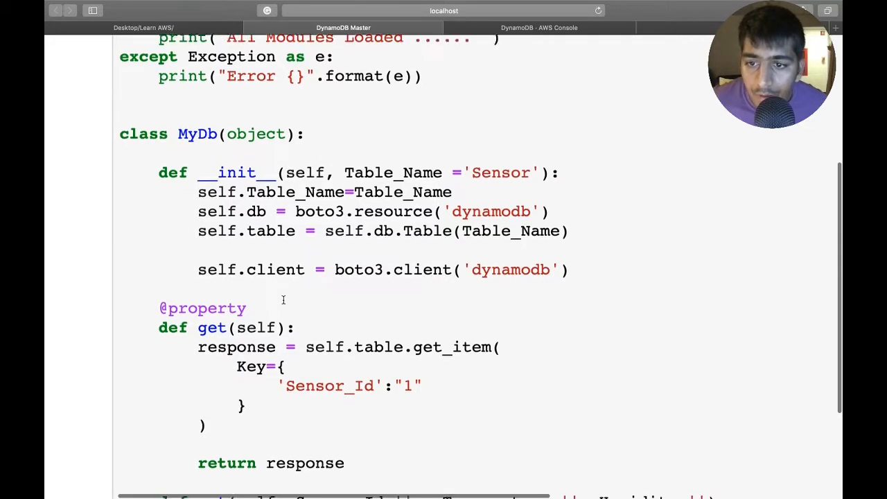
- Add Sensor_Id='1' to get()'s arguments and use Sensor_Id as the Key value
scroll(down, 3)
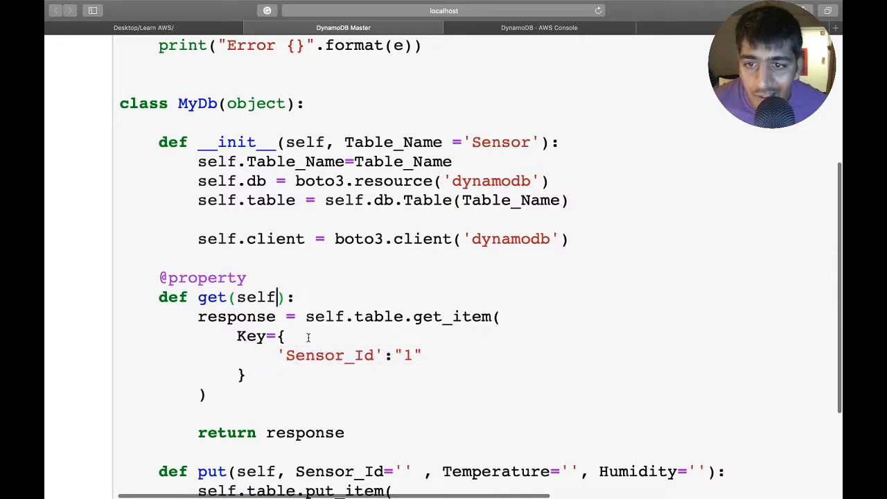
text(, Sensor_Id=''):)
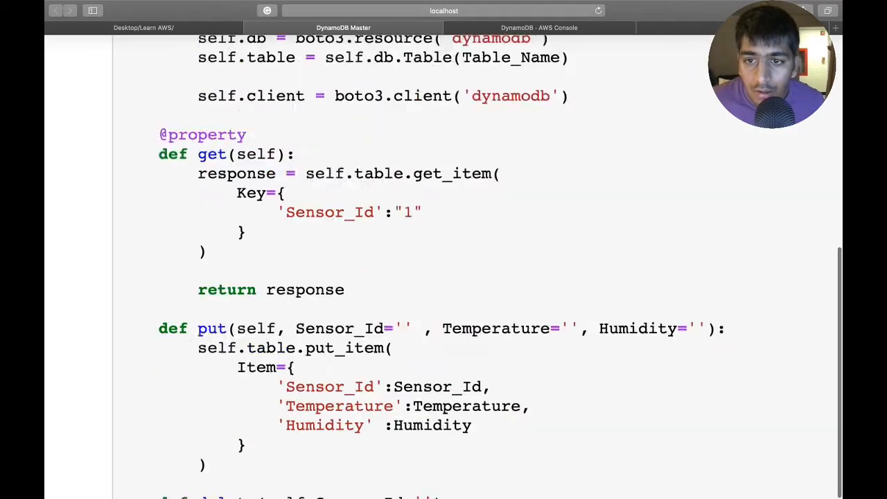
scroll(down, 3)
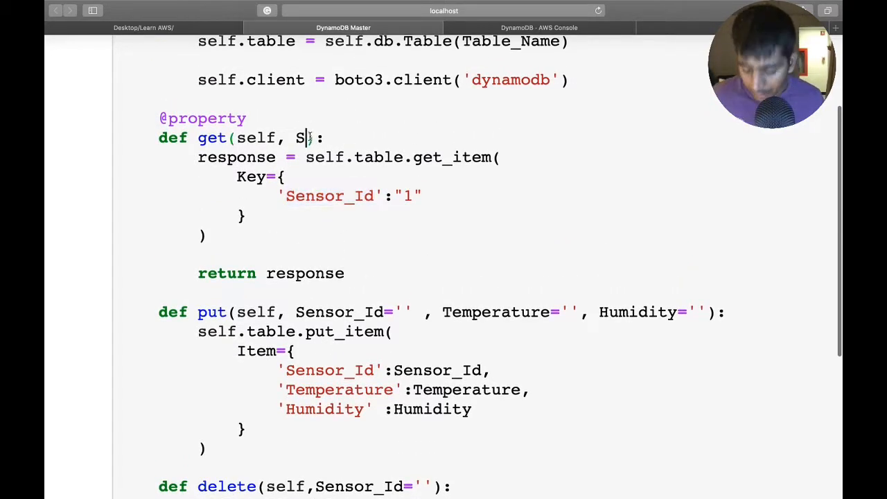
key(Backspace)
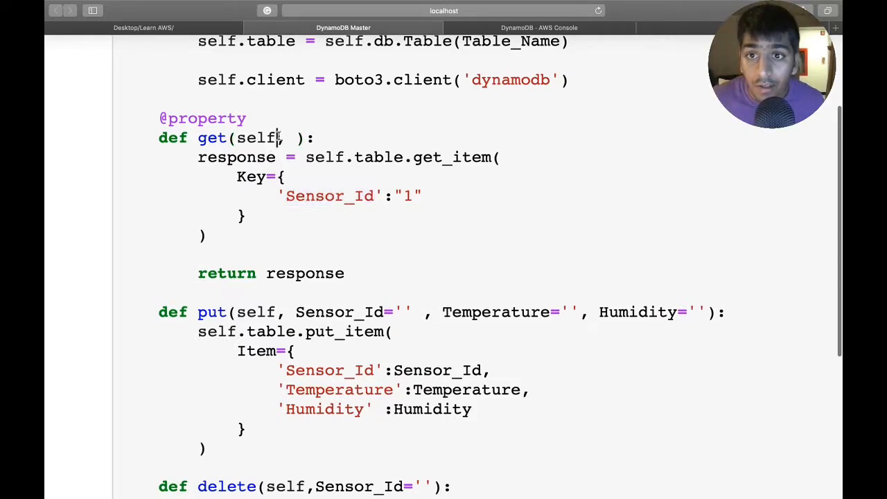
text(, Sensor_Id=)
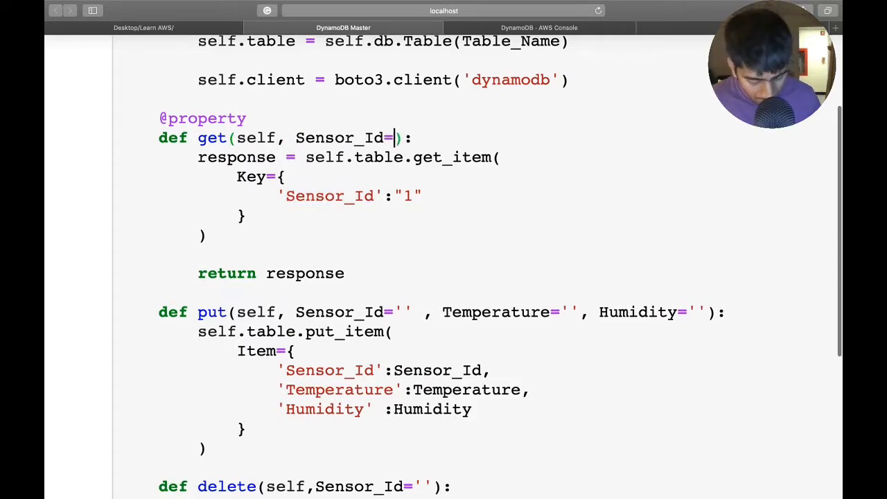
text('1')
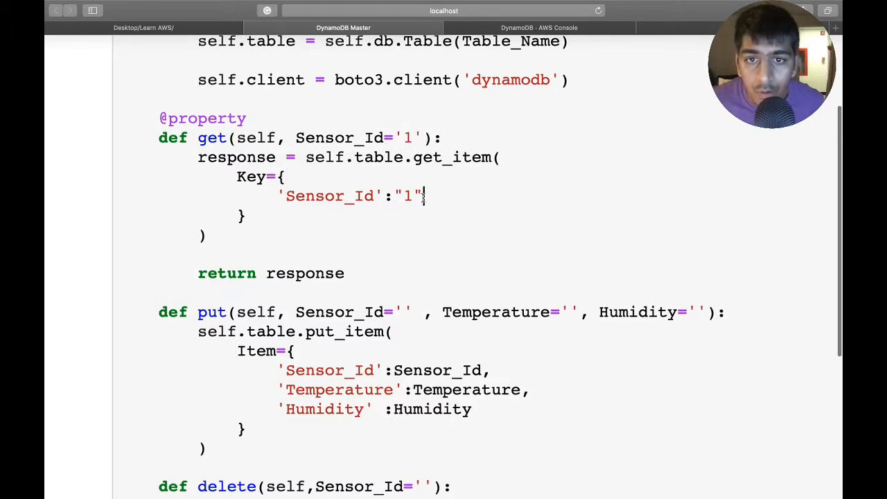
text(se)
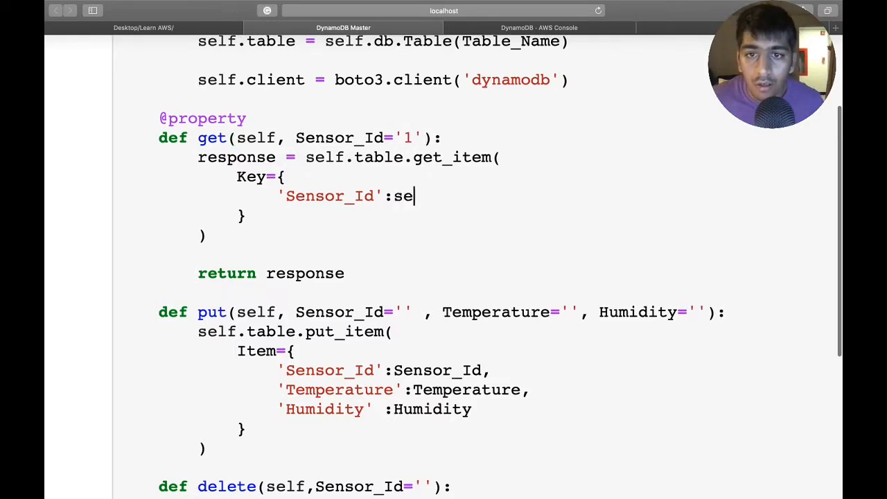
text(nsor_Id)
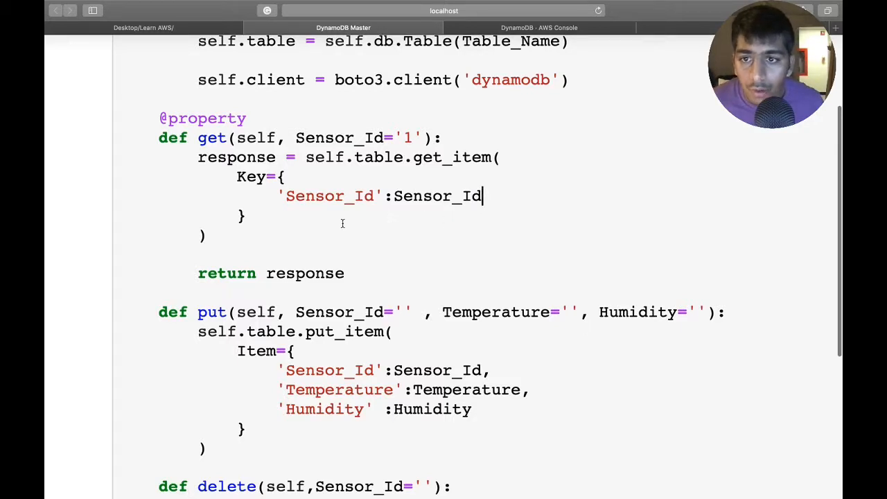
scroll(down, 3)
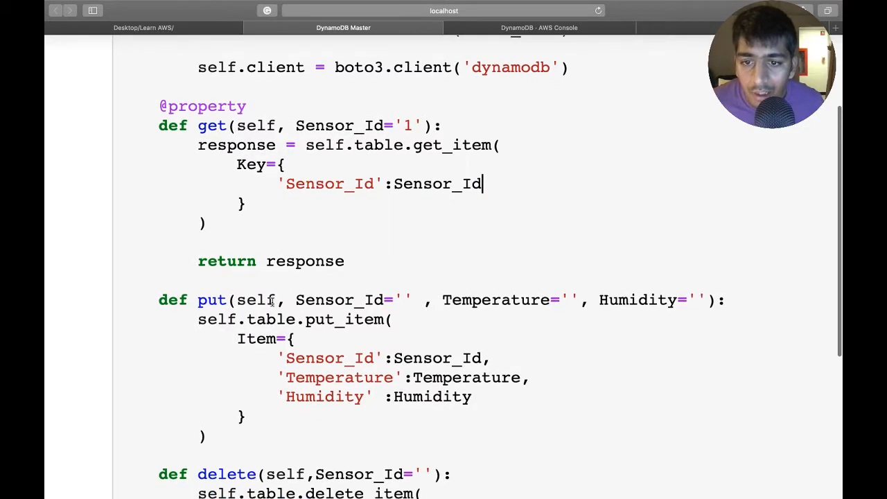
scroll(down, 3)
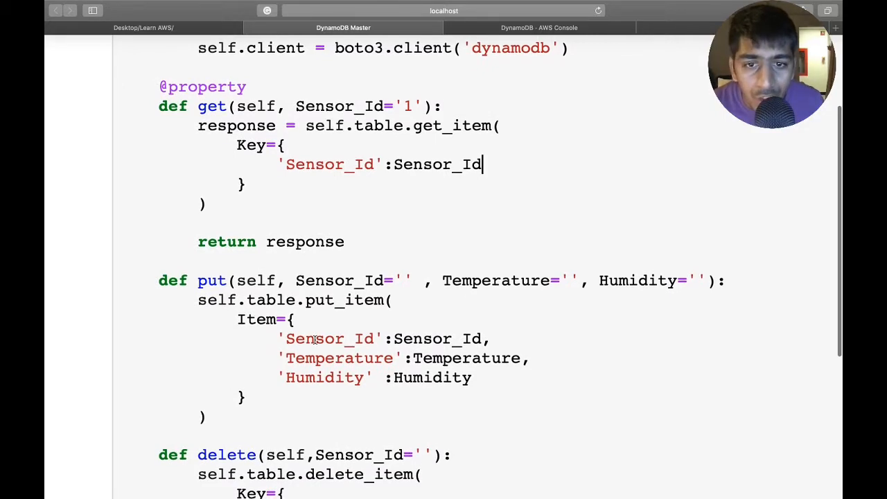
scroll(down, 3)
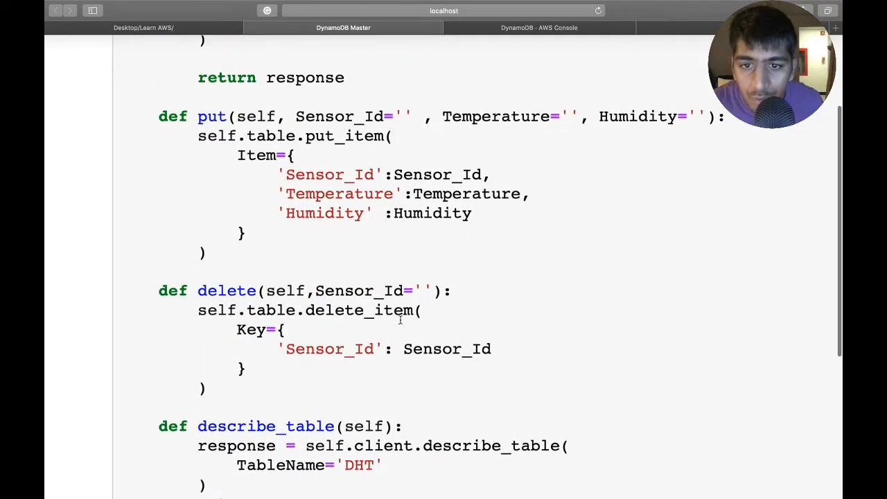
scroll(down, 3)
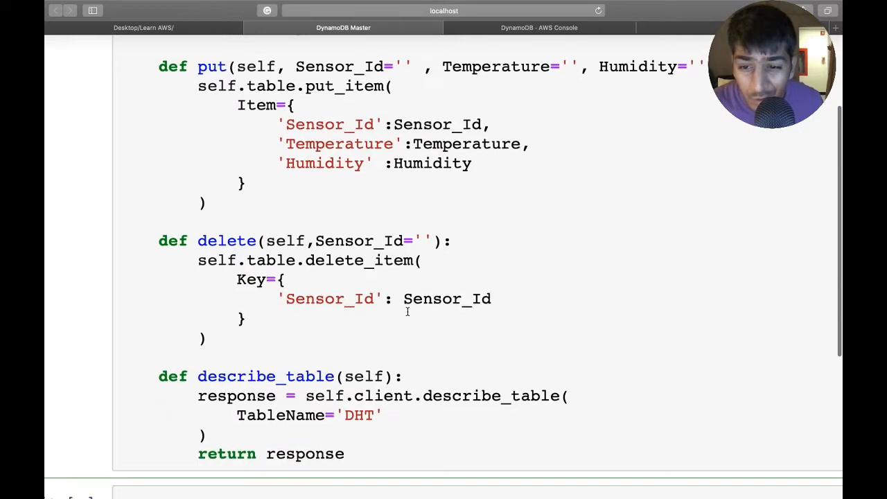
scroll(down, 3)
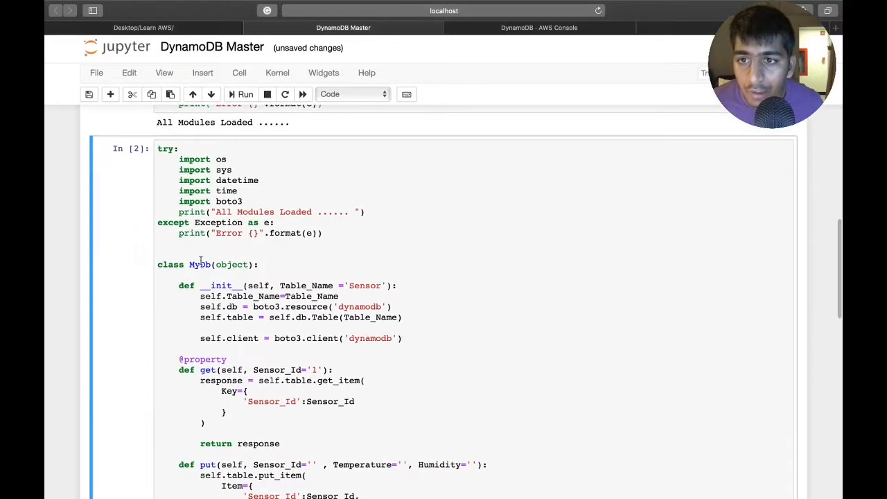
- In a new cell, create obj = MyDb() and print obj.describe_table()
scroll(down, 3)
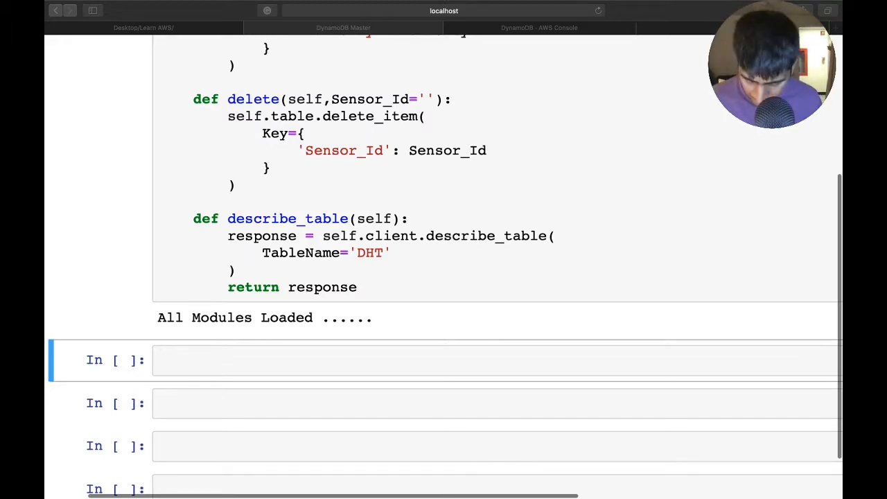
text(obj = MyDb())
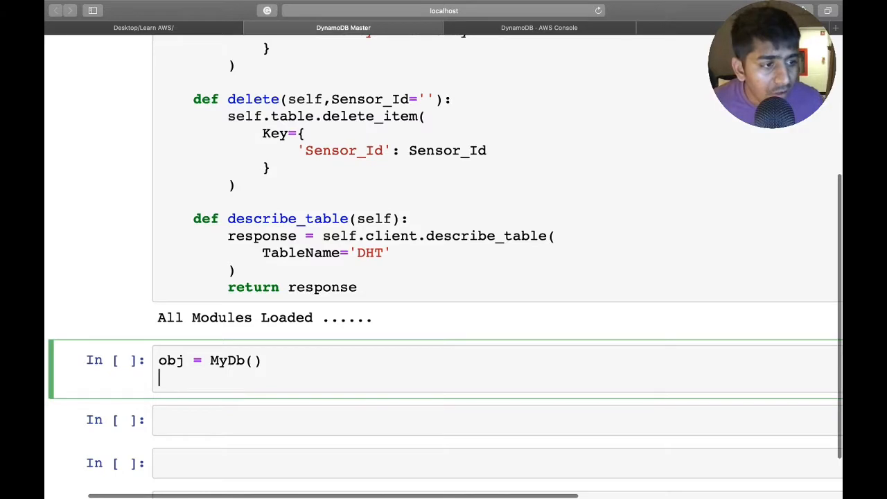
text(print)
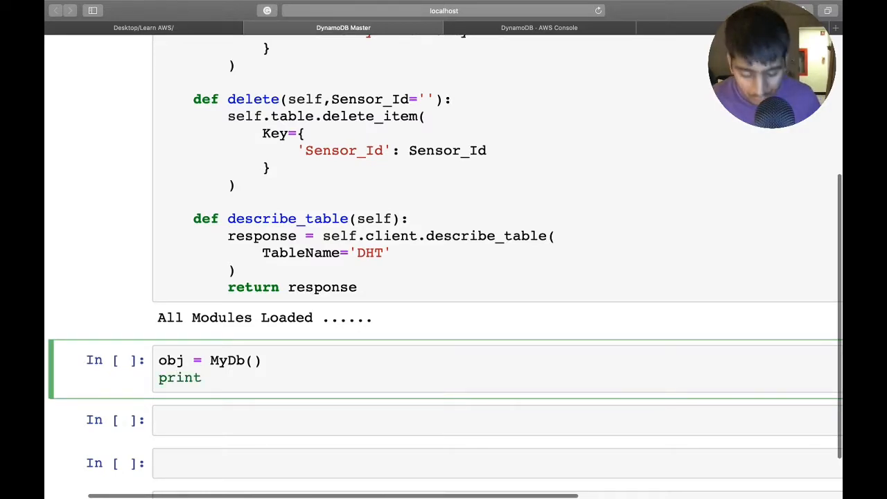
text((obj))
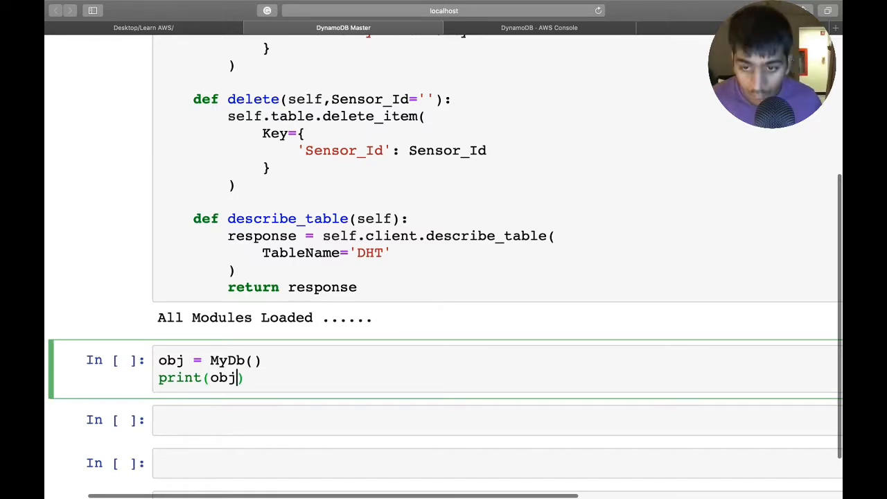
text(.)
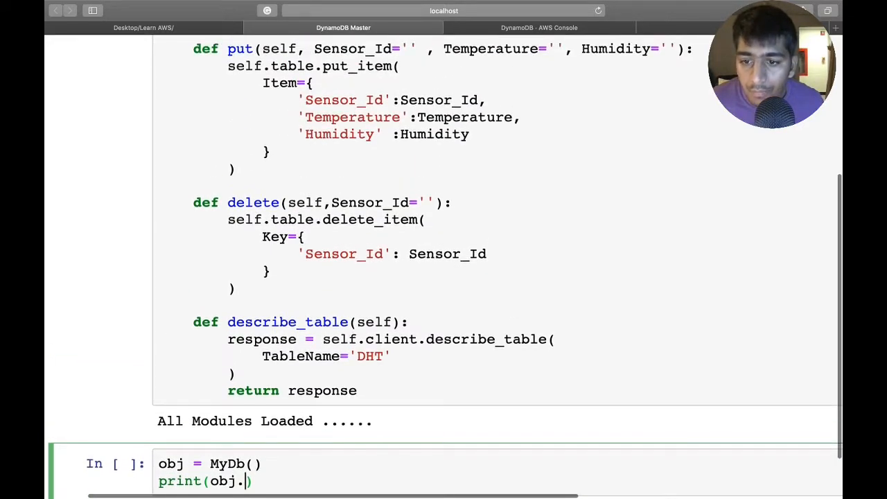
double_click(288, 322)
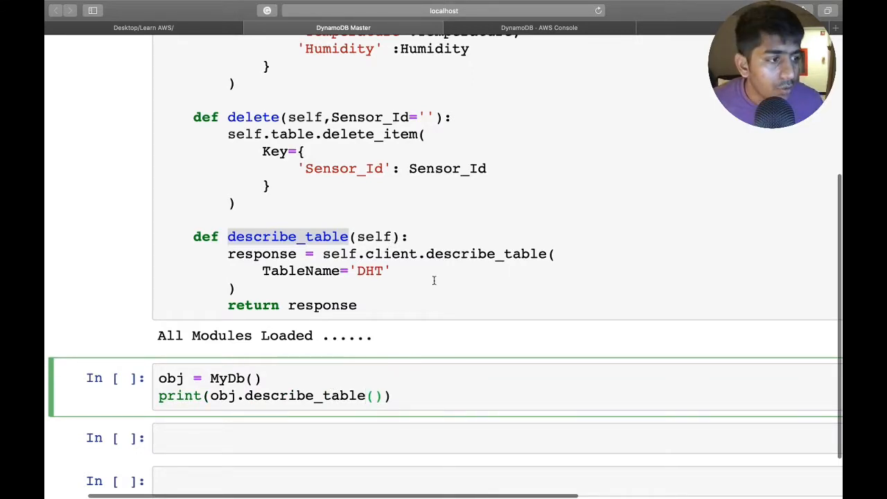
scroll(down, 3)
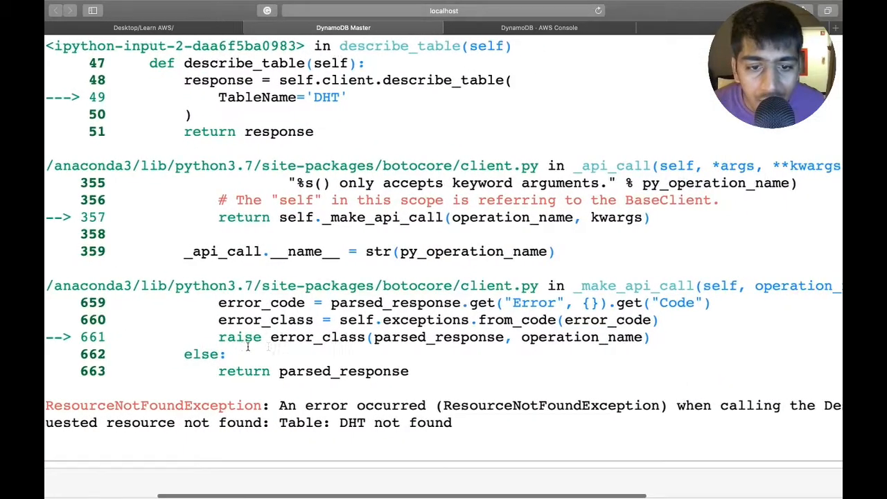
- Set TableName to 'Sensor' and start resp = obj.put for sensor 1, temperature 32, humidity 65
scroll(right, 3)
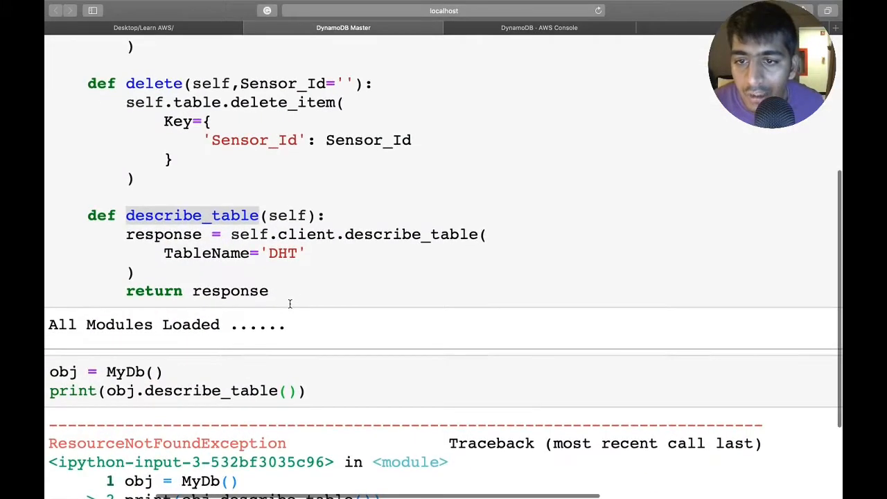
text(Se)
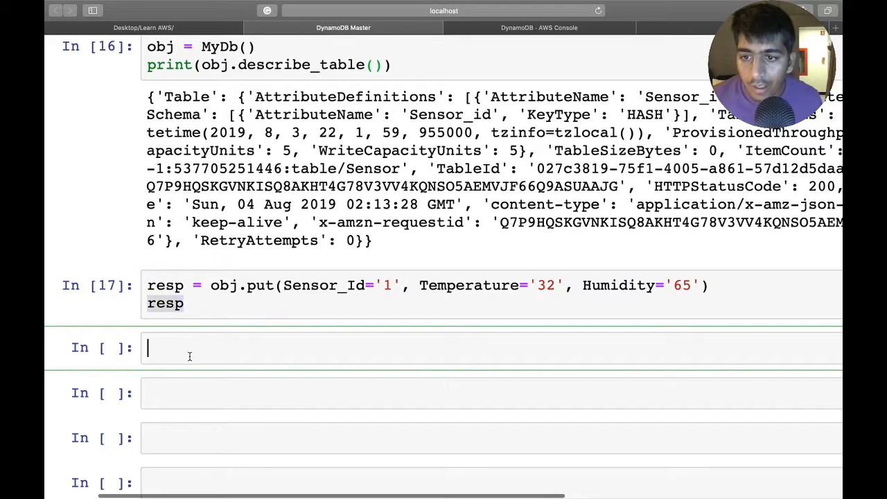
text(res)
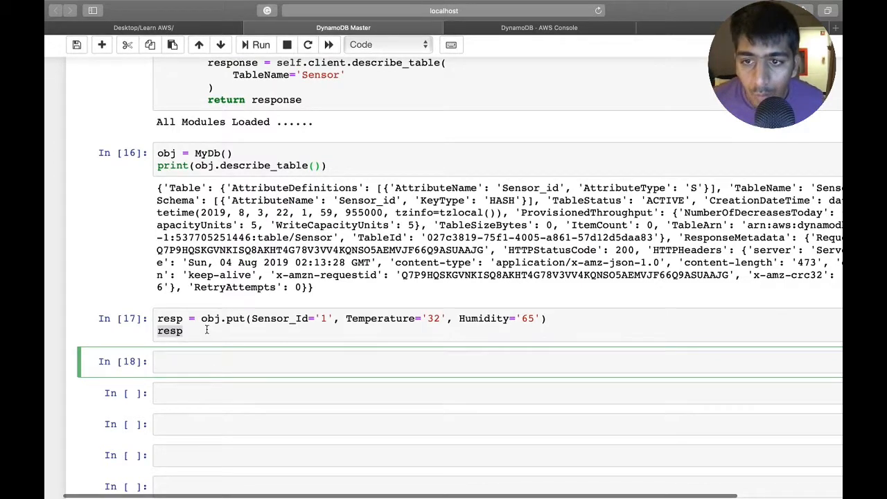
- Refresh the Sensor table items in the DynamoDB console, then return to the notebook
click(539, 28)
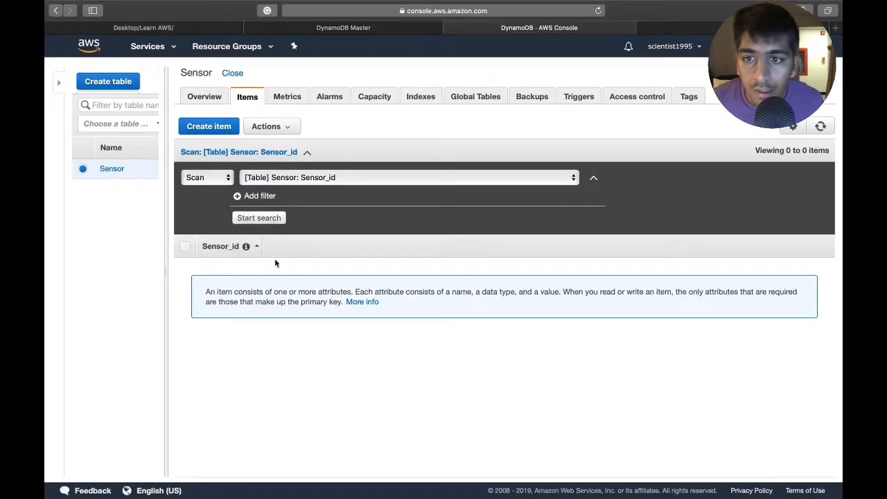
click(258, 217)
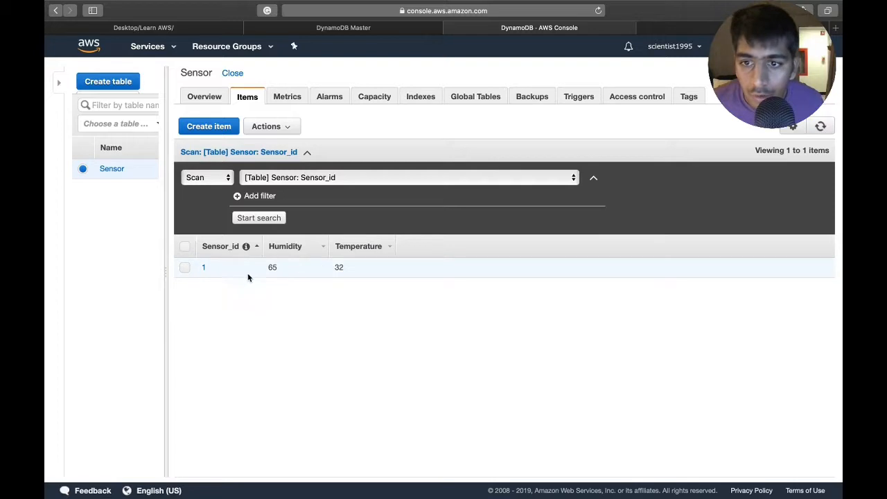
click(353, 27)
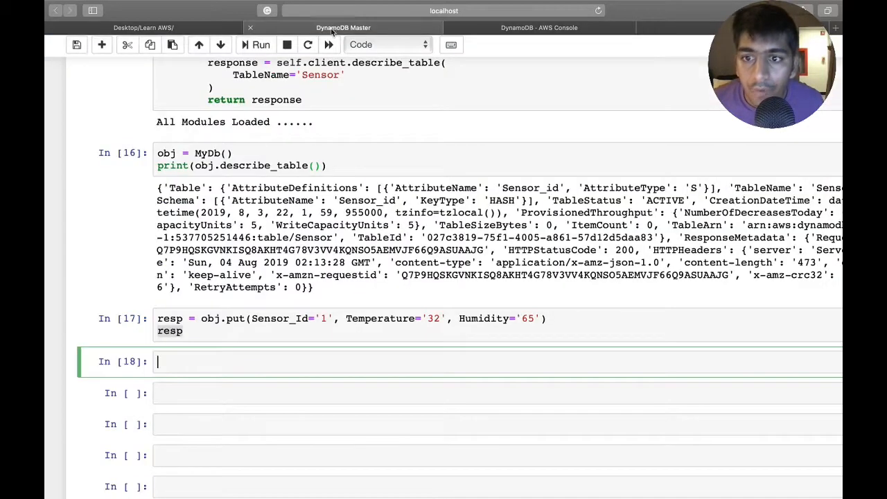